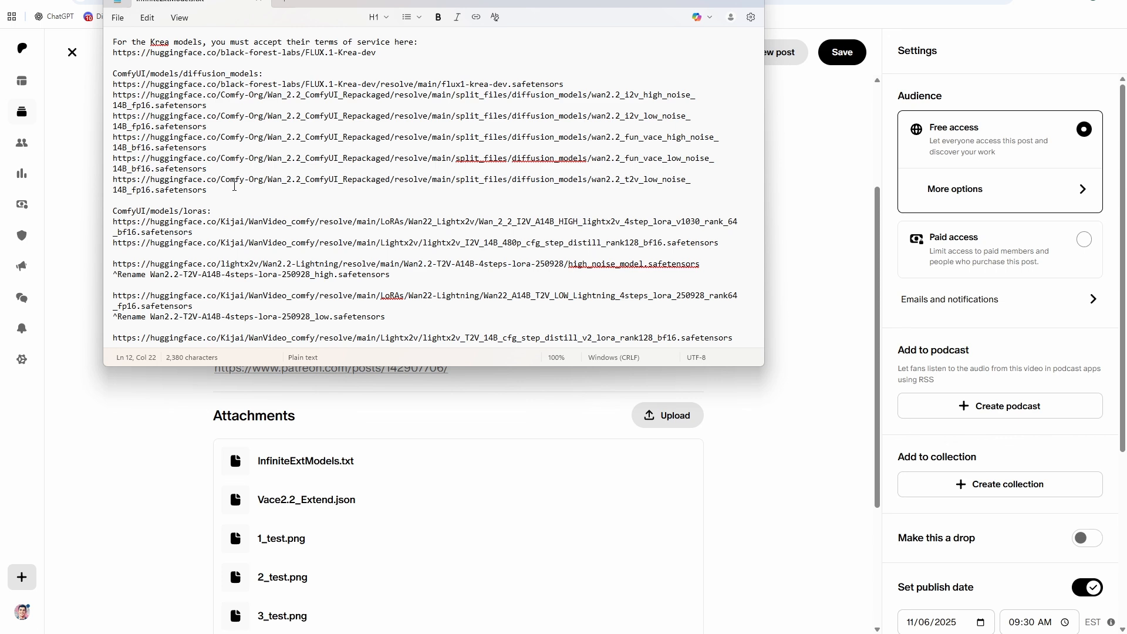
{"action": "mouse_move", "coordinate": [520, 212]}
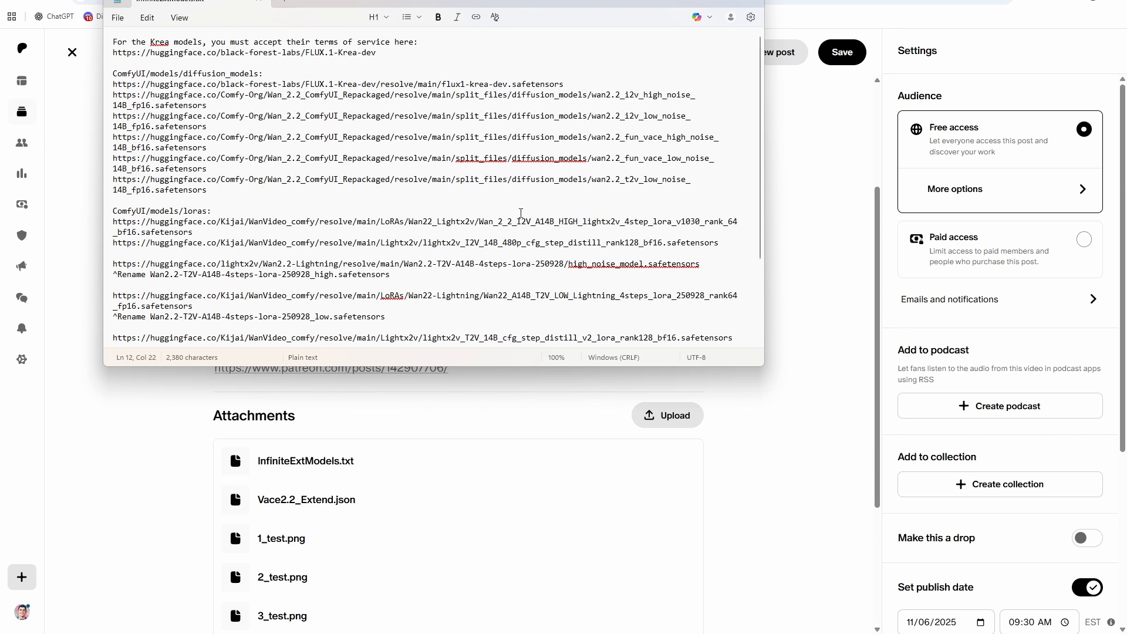
- Select the model download links in the Notepad list for review
{"action": "left_click_drag", "start_coordinate": [113, 84], "coordinate": [207, 190]}
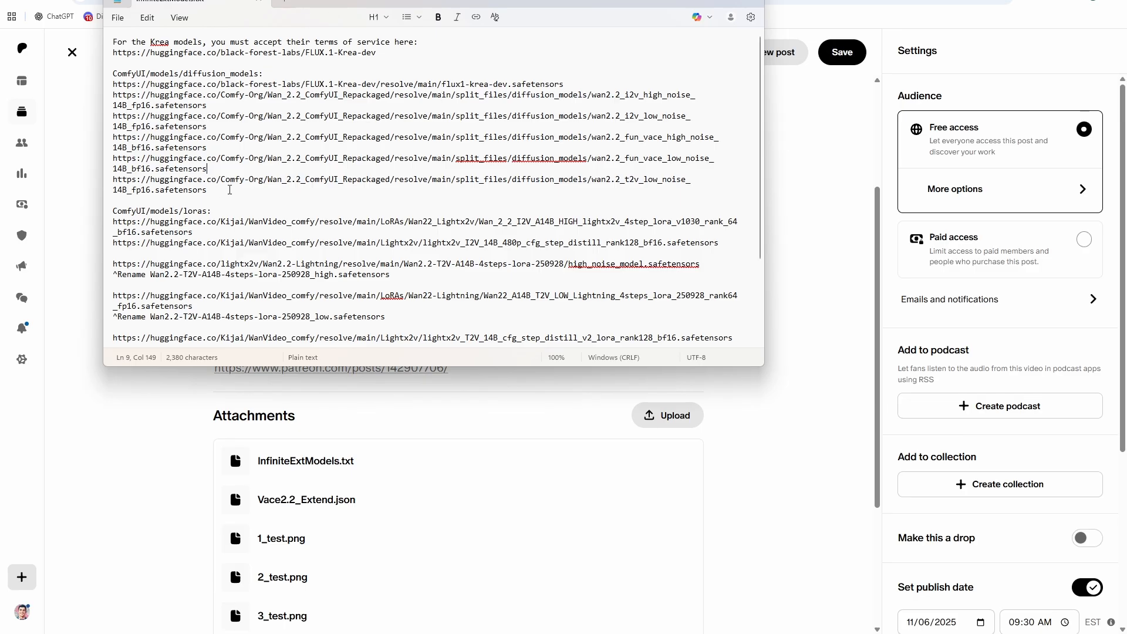
{"action": "mouse_move", "coordinate": [312, 150]}
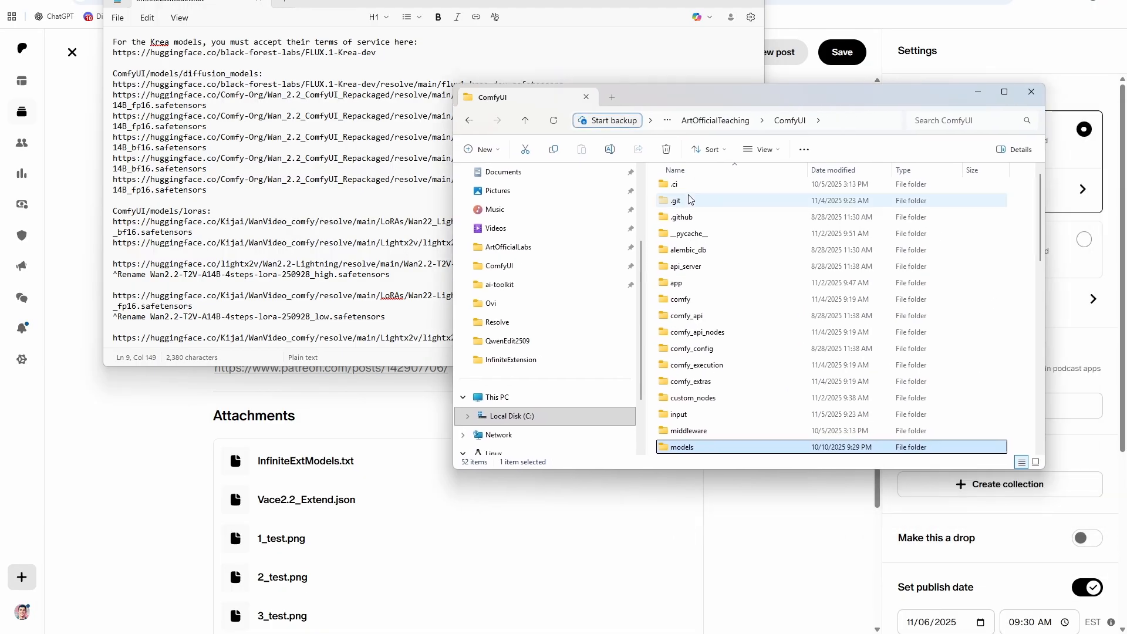
- Browse the ComfyUI models subfolders down to text_encoders, then switch to the FLUX.1-Krea-dev page
{"action": "double_click", "coordinate": [681, 446]}
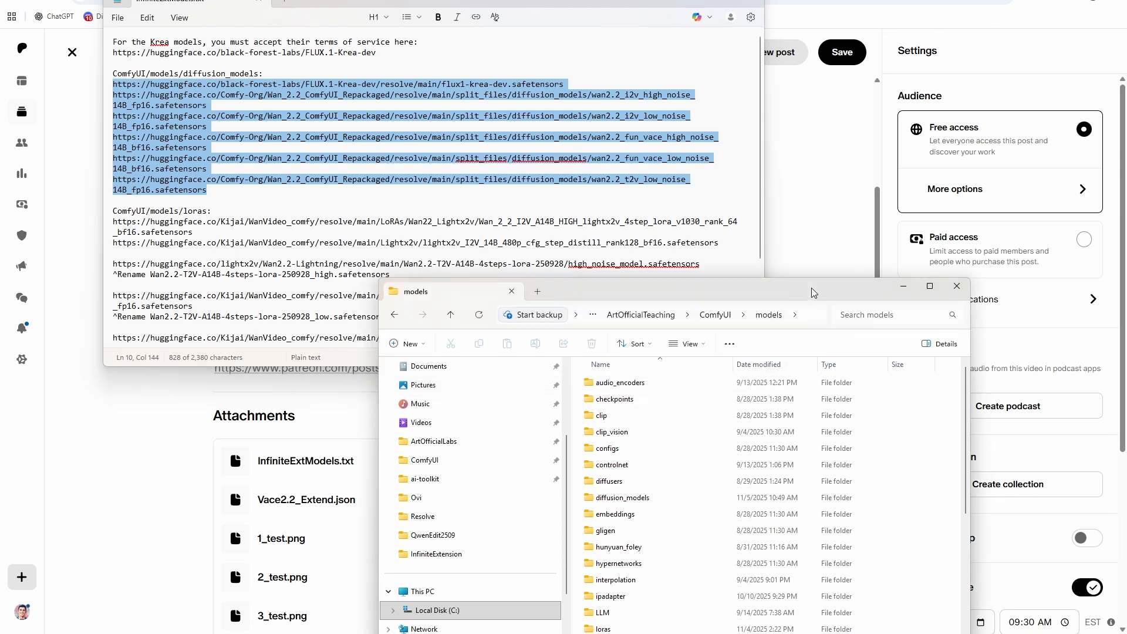
{"action": "double_click", "coordinate": [622, 498]}
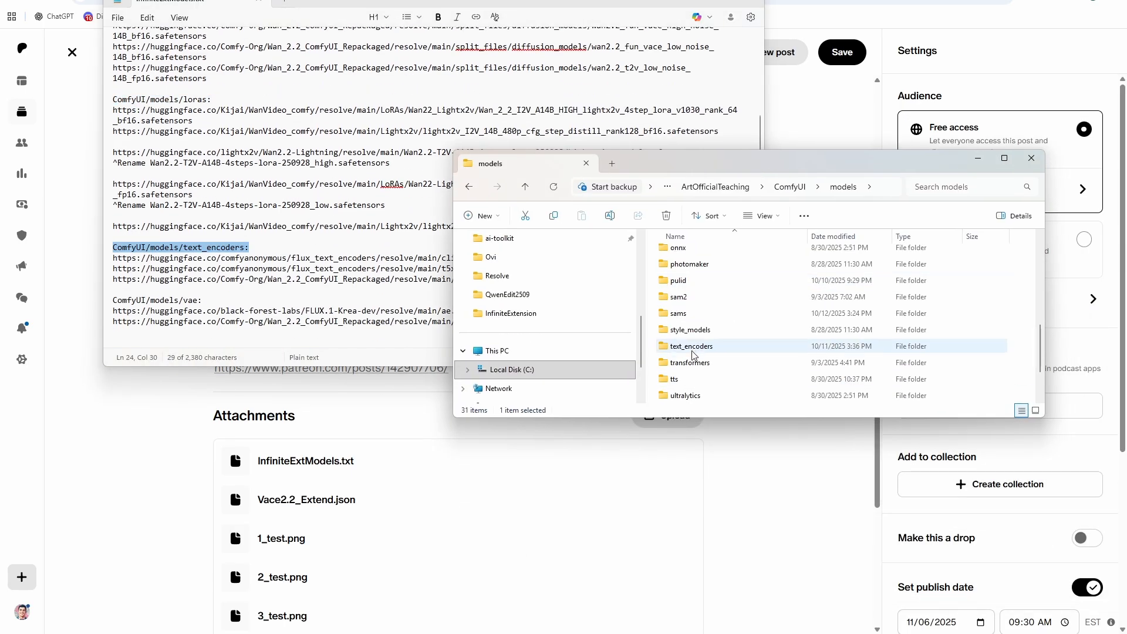
{"action": "scroll", "scroll_direction": "down", "scroll_amount": 3}
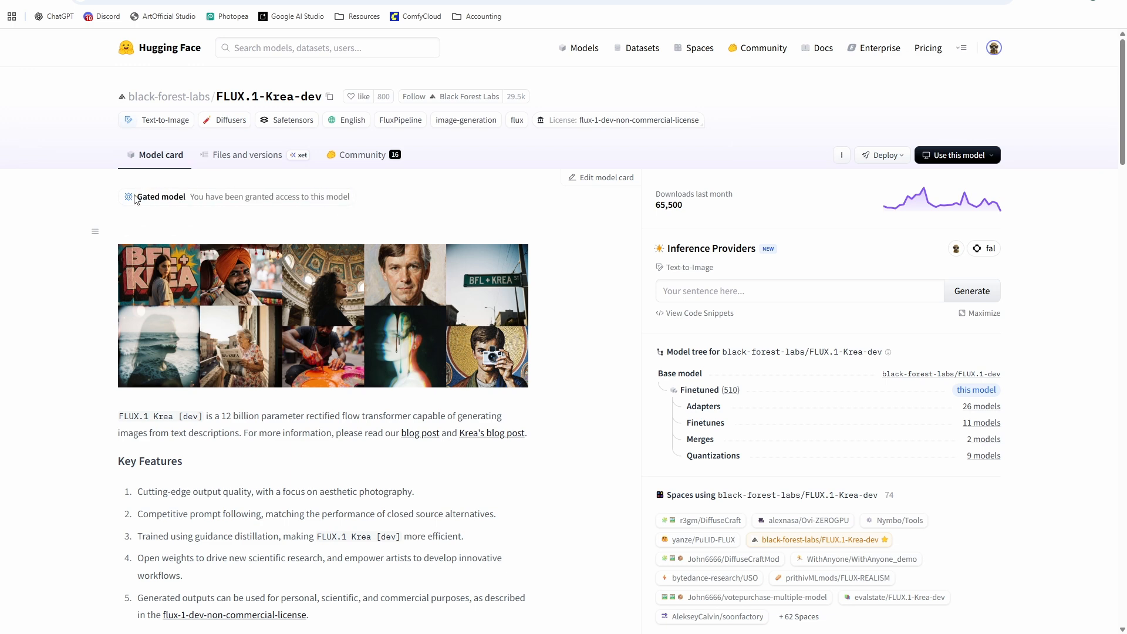
{"action": "left_click", "coordinate": [247, 155]}
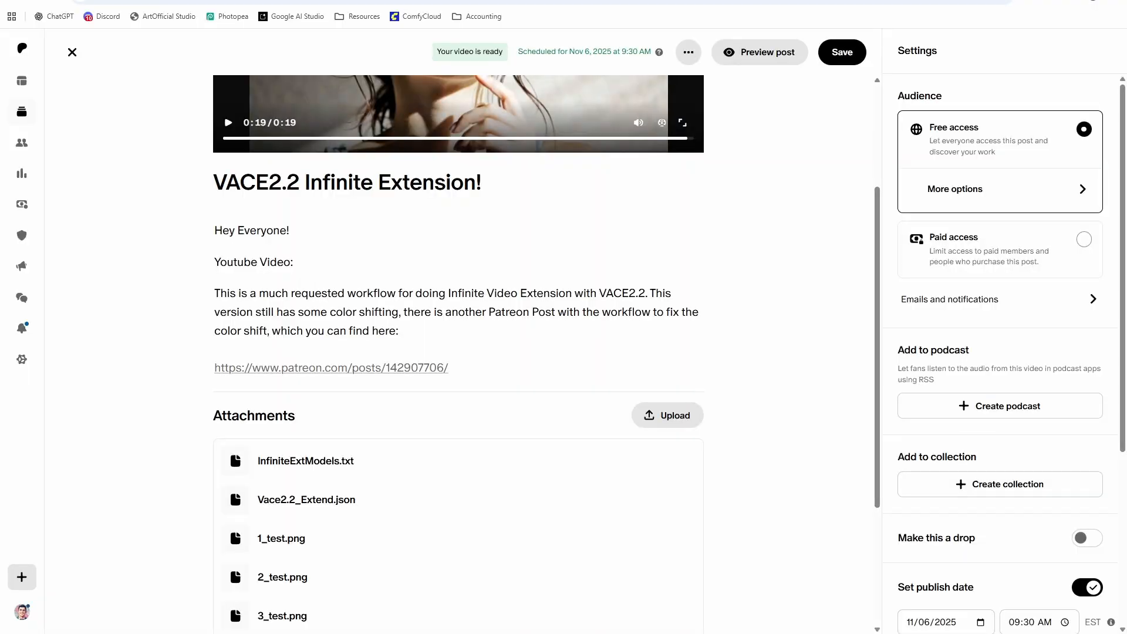
{"action": "scroll", "scroll_direction": "down", "scroll_amount": 3}
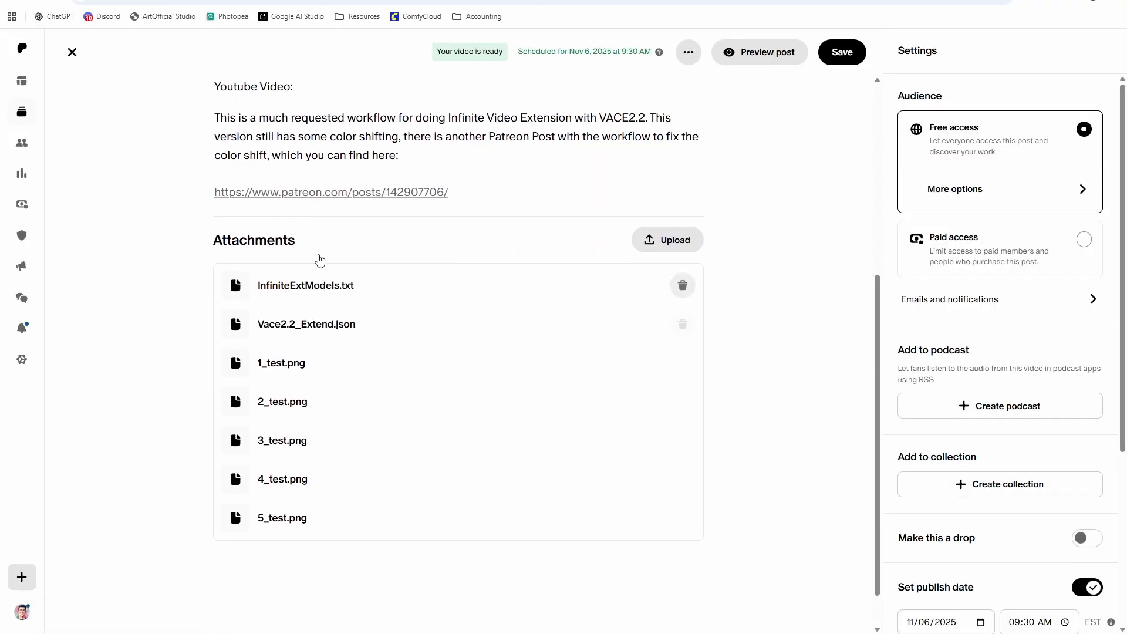
{"action": "scroll", "scroll_direction": "up", "scroll_amount": 3}
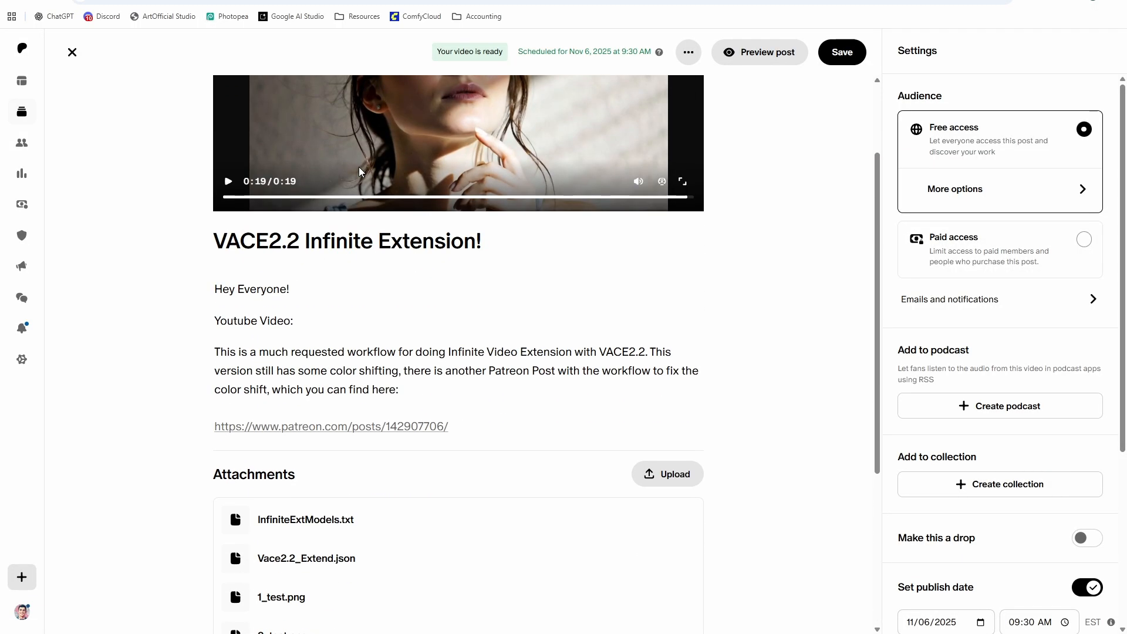
{"action": "scroll", "scroll_direction": "down", "scroll_amount": 3}
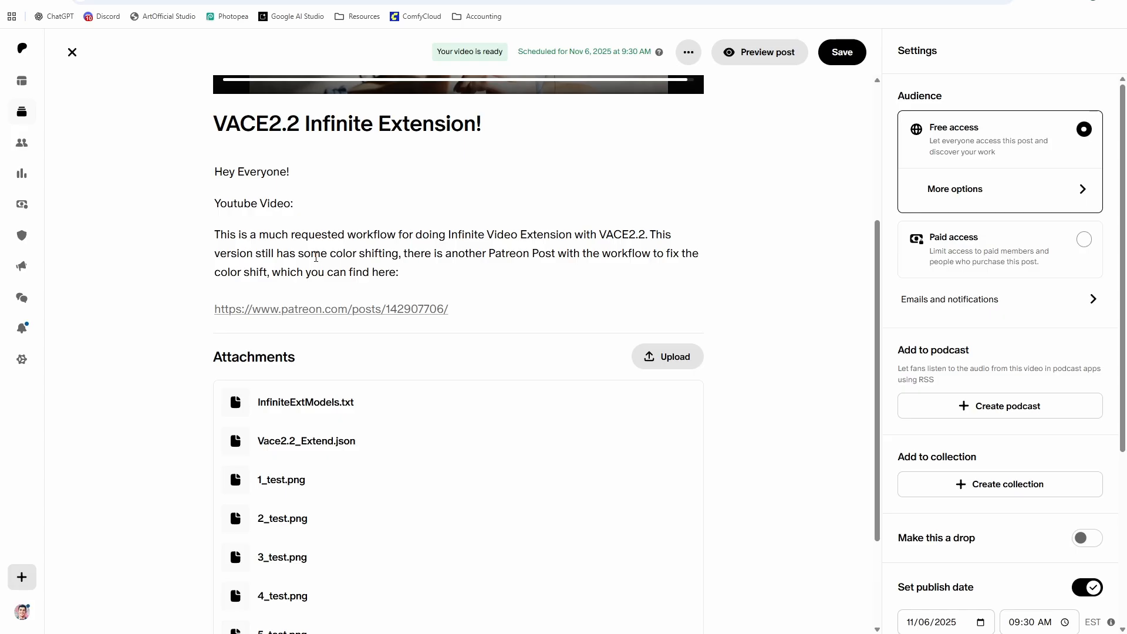
{"action": "scroll", "scroll_direction": "down", "scroll_amount": 3}
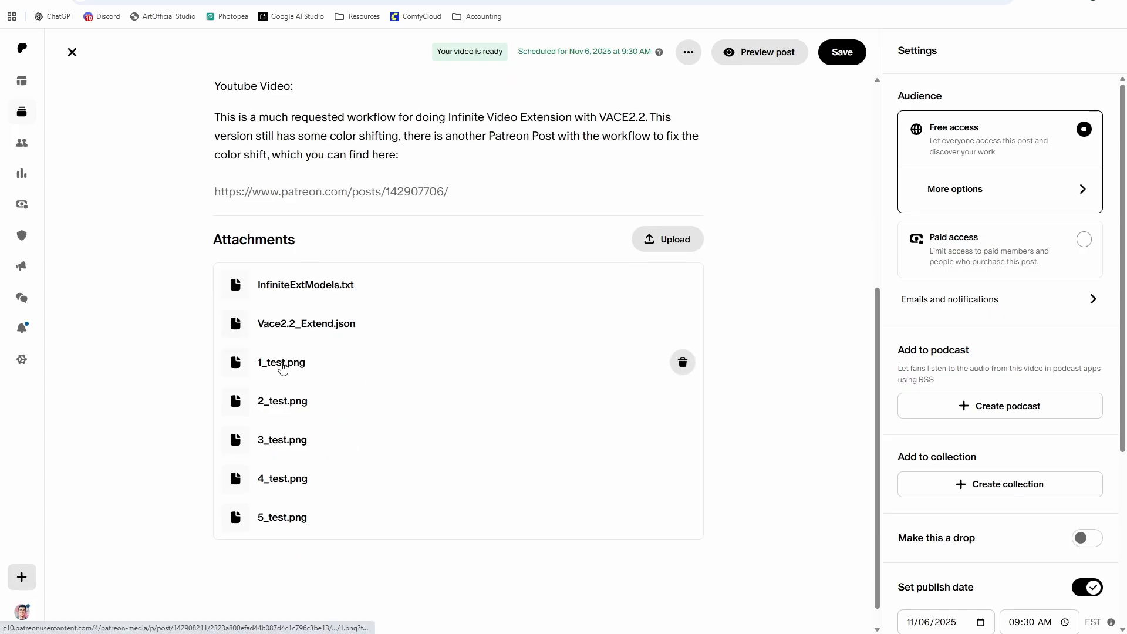
{"action": "mouse_move", "coordinate": [286, 389]}
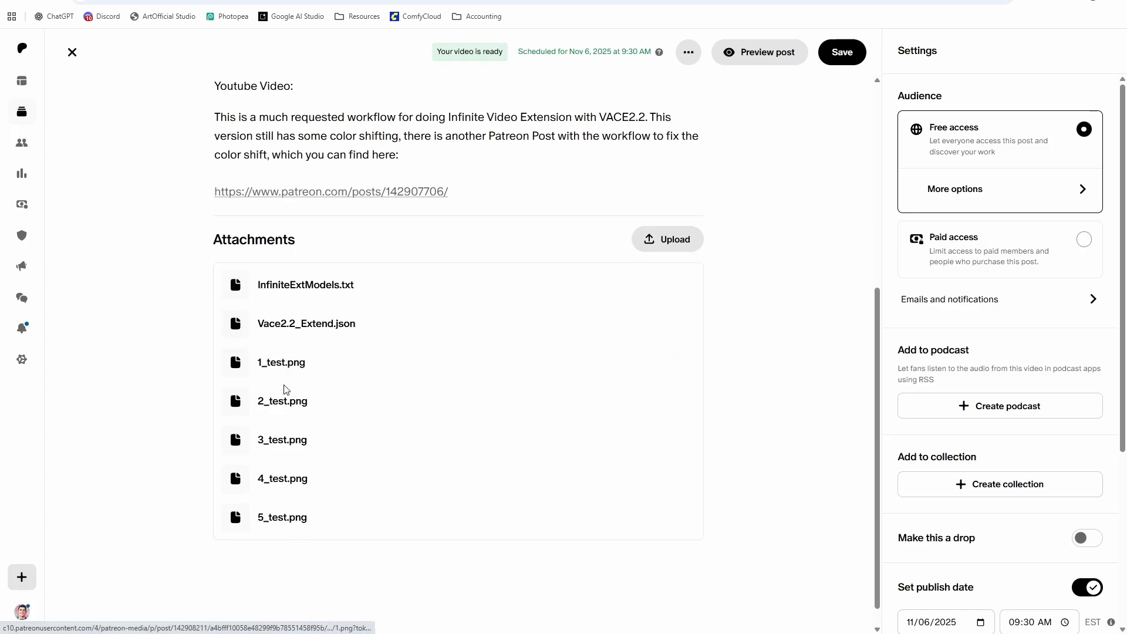
{"action": "mouse_move", "coordinate": [290, 524]}
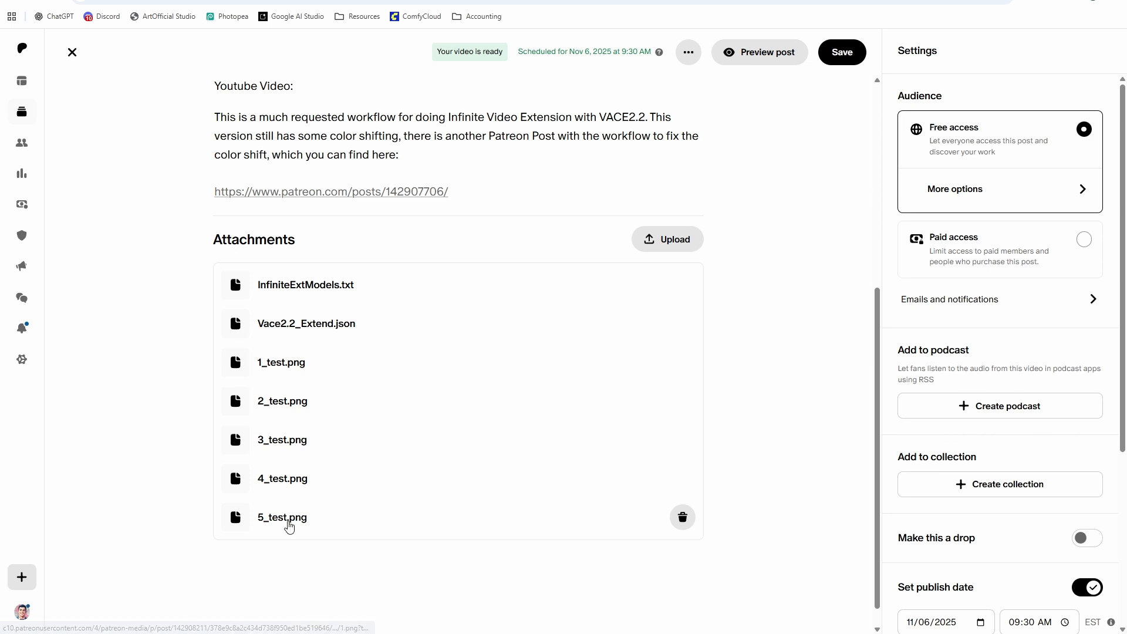
{"action": "mouse_move", "coordinate": [282, 370]}
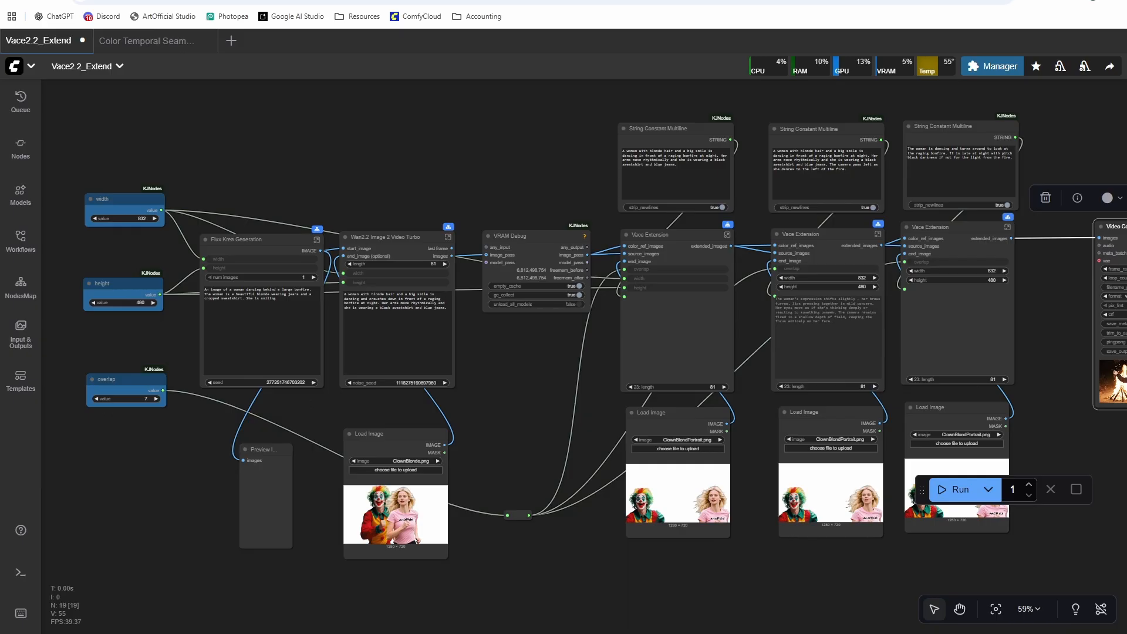
{"action": "scroll", "scroll_direction": "up", "scroll_amount": 3}
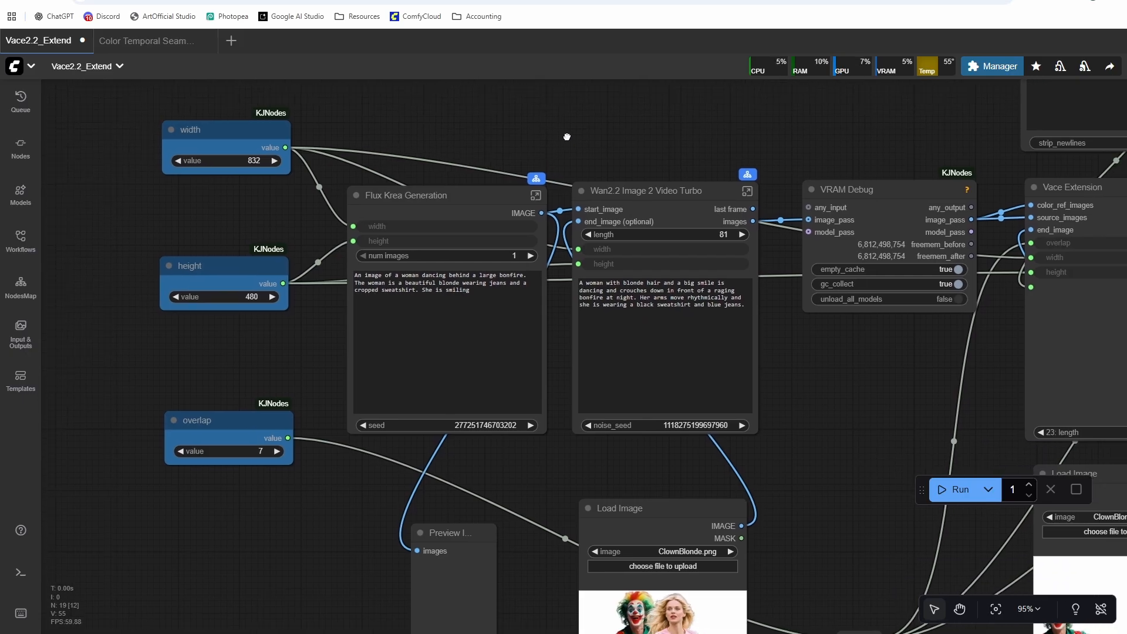
{"action": "scroll", "scroll_direction": "up", "scroll_amount": 3}
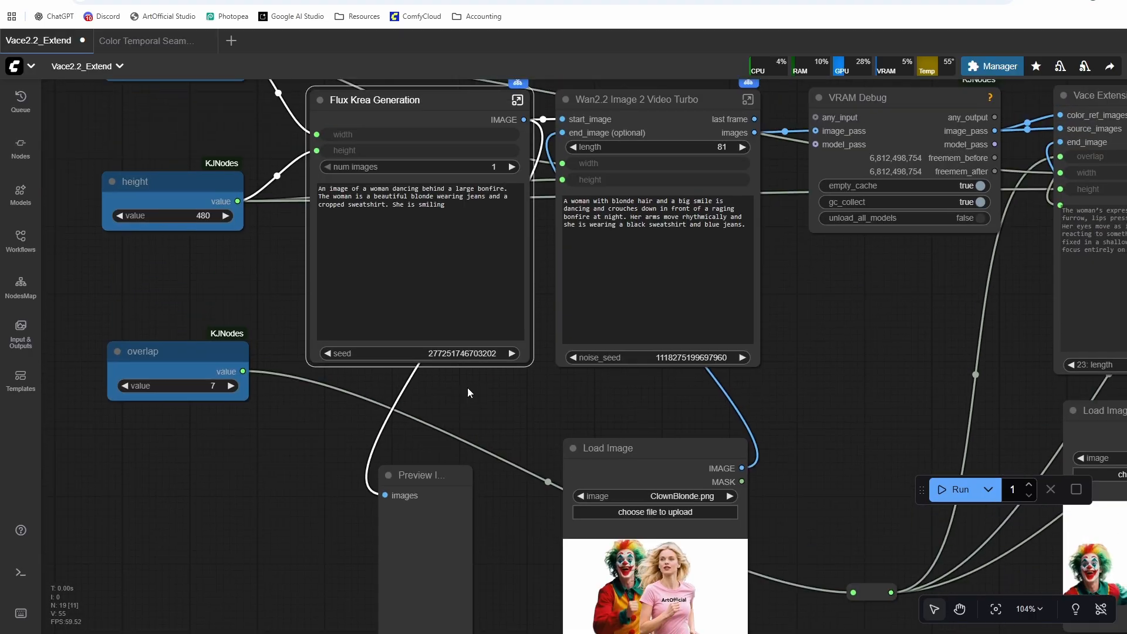
{"action": "scroll", "scroll_direction": "down", "scroll_amount": 3}
{"action": "type", "text": "loa"}
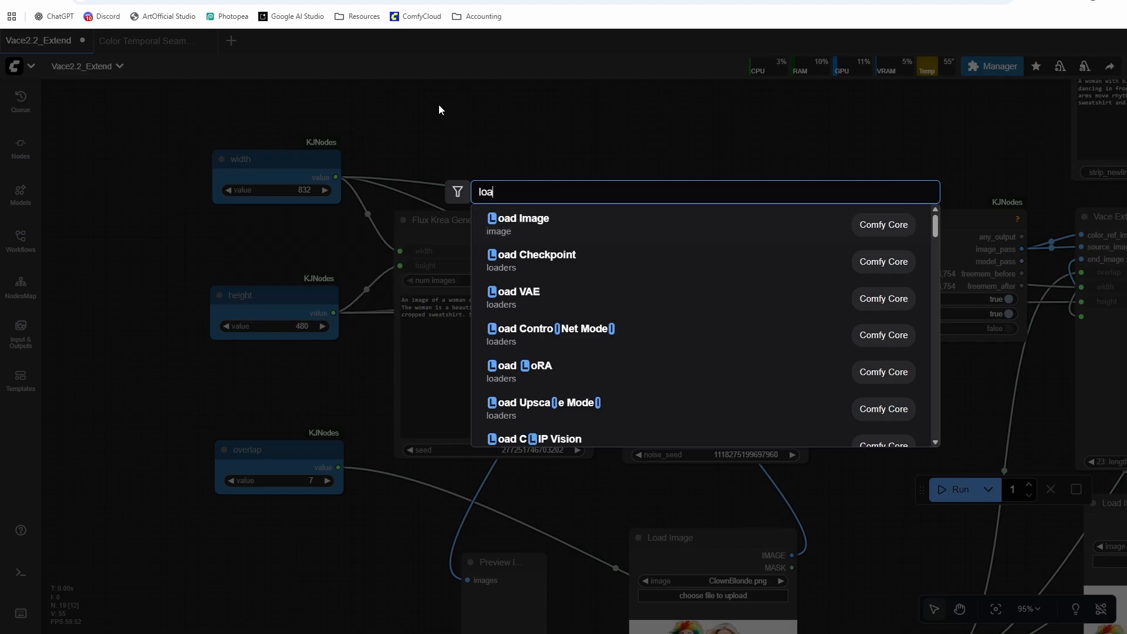
- Add a Load Image node with 1_test.png bonfire image as the video's start image
{"action": "left_click", "coordinate": [522, 219]}
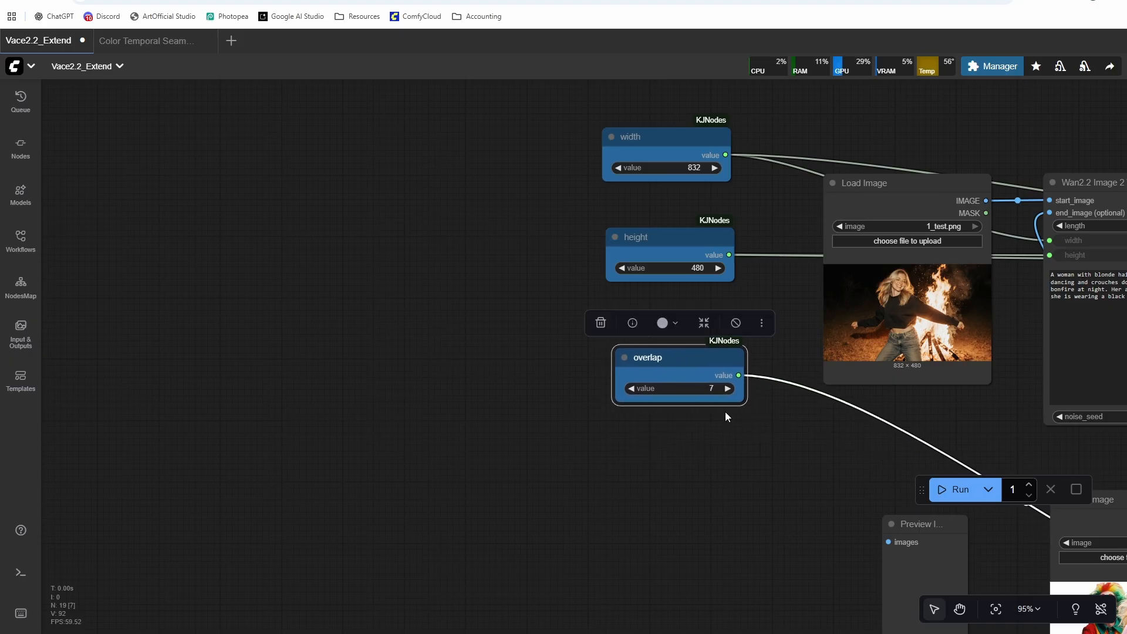
{"action": "left_click", "coordinate": [727, 417]}
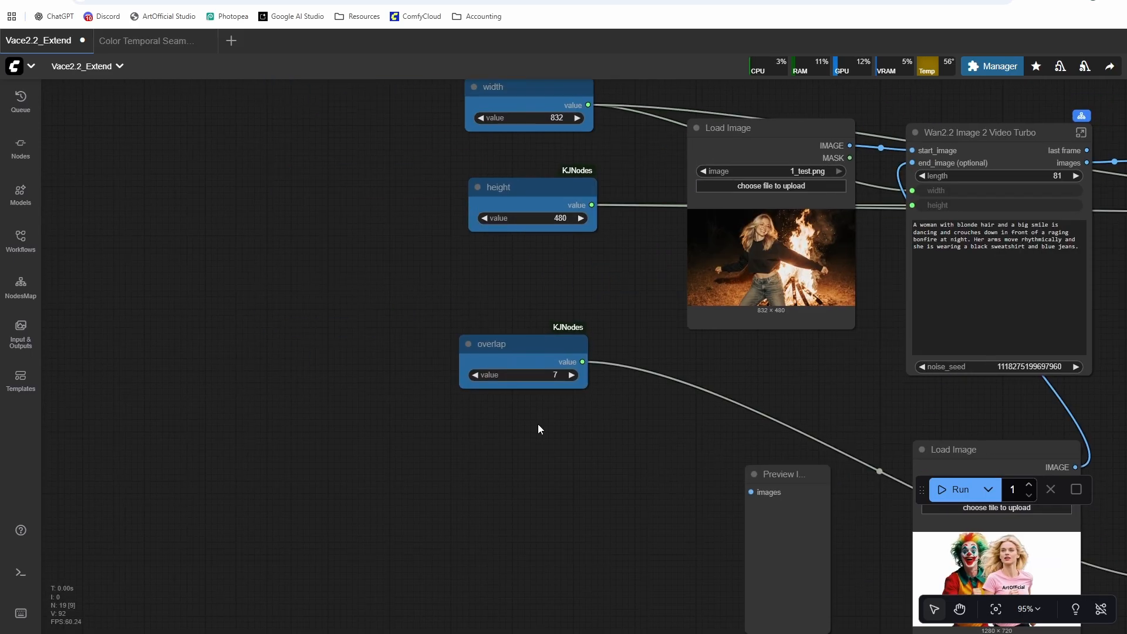
{"action": "left_click", "coordinate": [524, 344]}
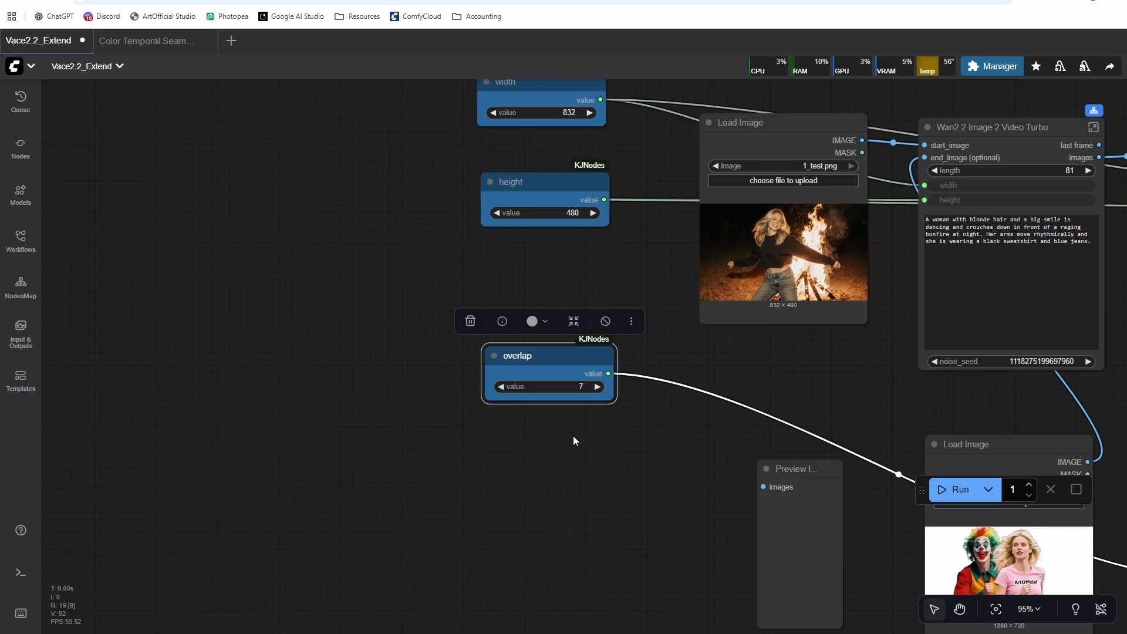
{"action": "mouse_move", "coordinate": [790, 242]}
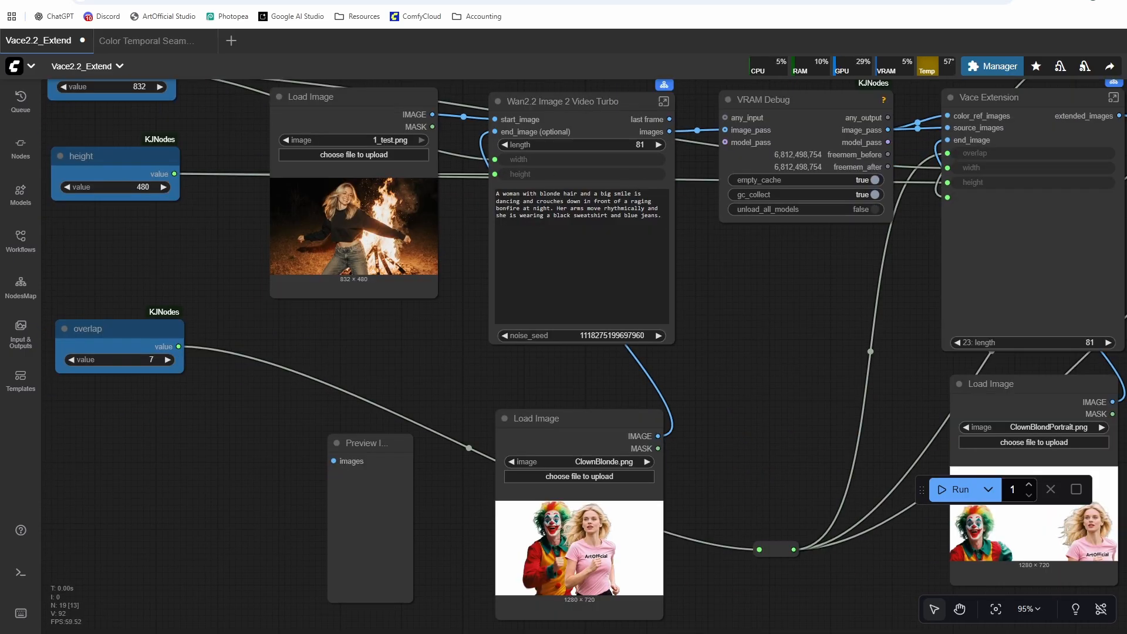
{"action": "mouse_move", "coordinate": [904, 415]}
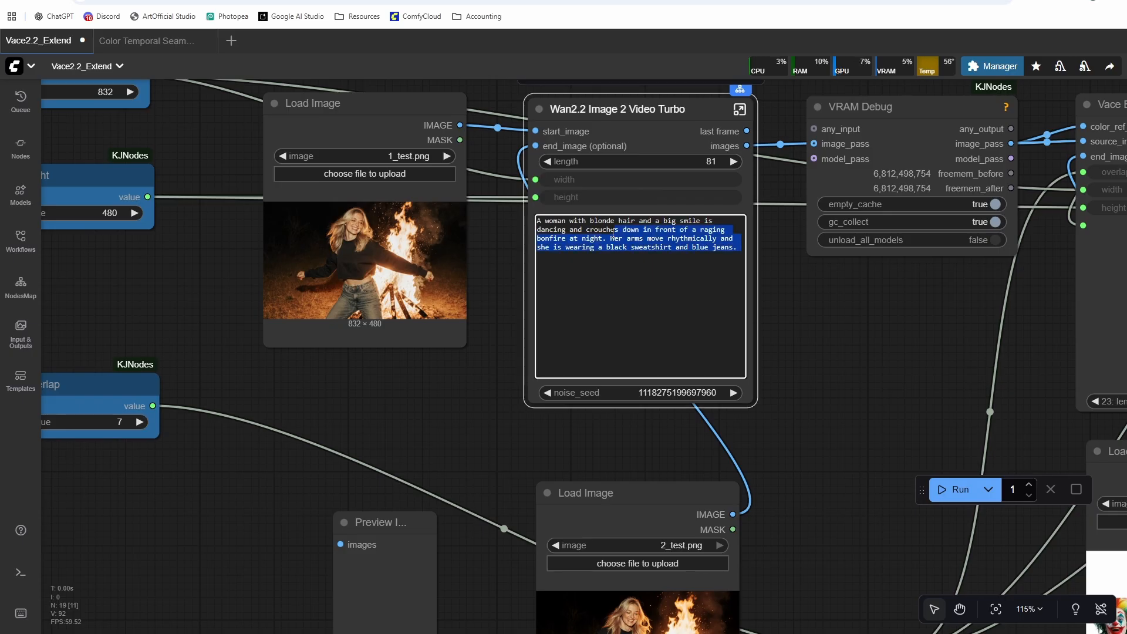
- Load 2_test.png, the woman crouching by the bonfire, into the second Load Image node
{"action": "left_click", "coordinate": [843, 404]}
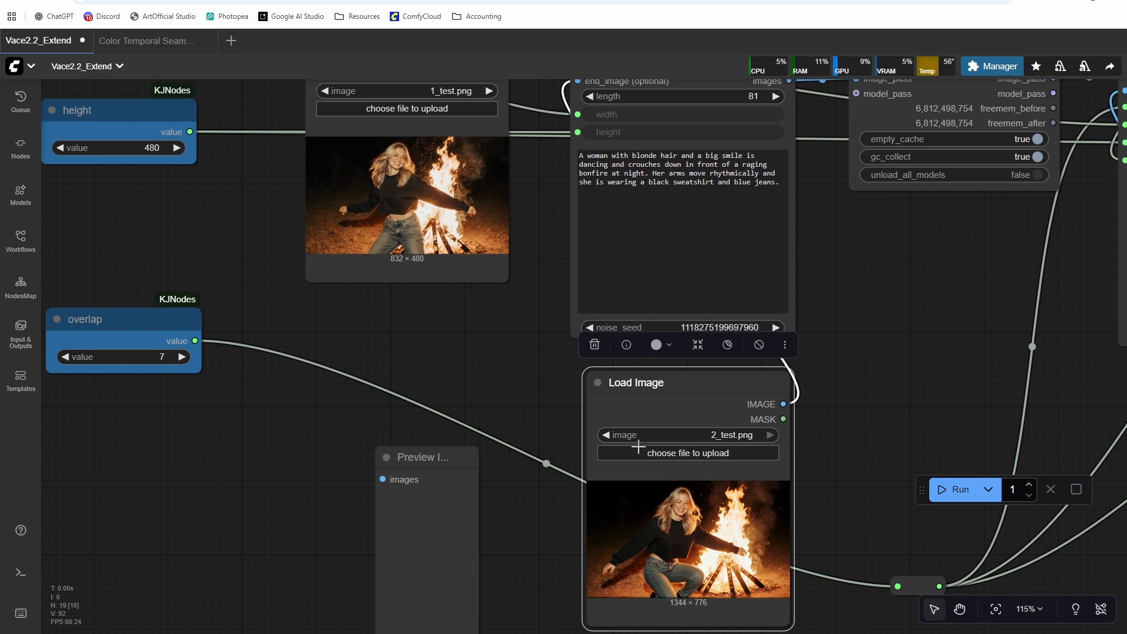
{"action": "mouse_move", "coordinate": [447, 234]}
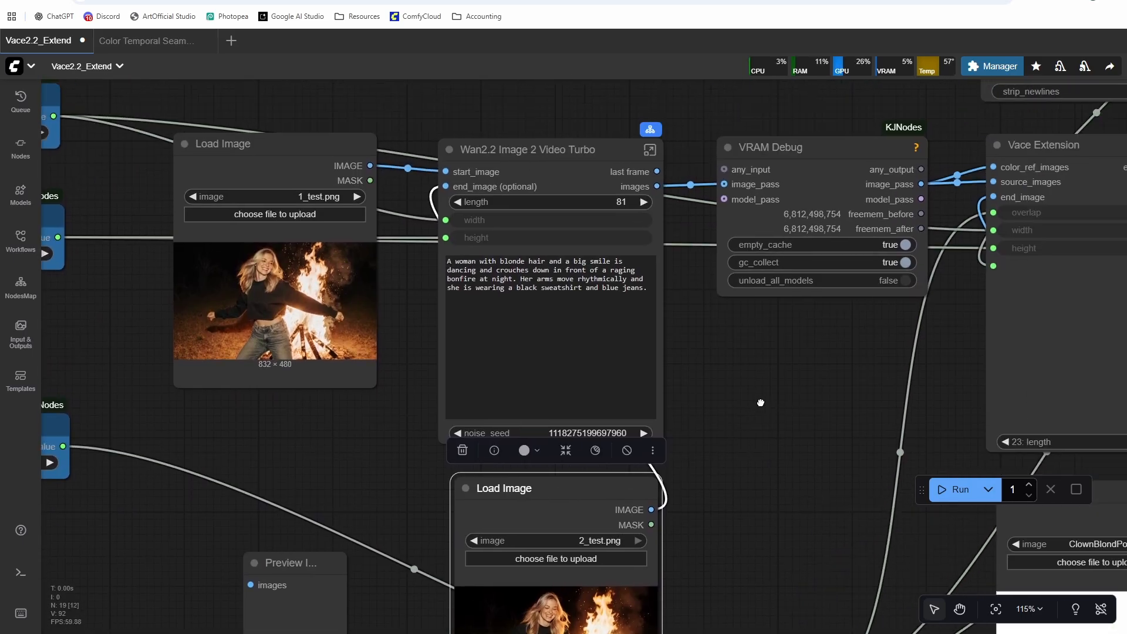
{"action": "scroll", "scroll_direction": "down", "scroll_amount": 3}
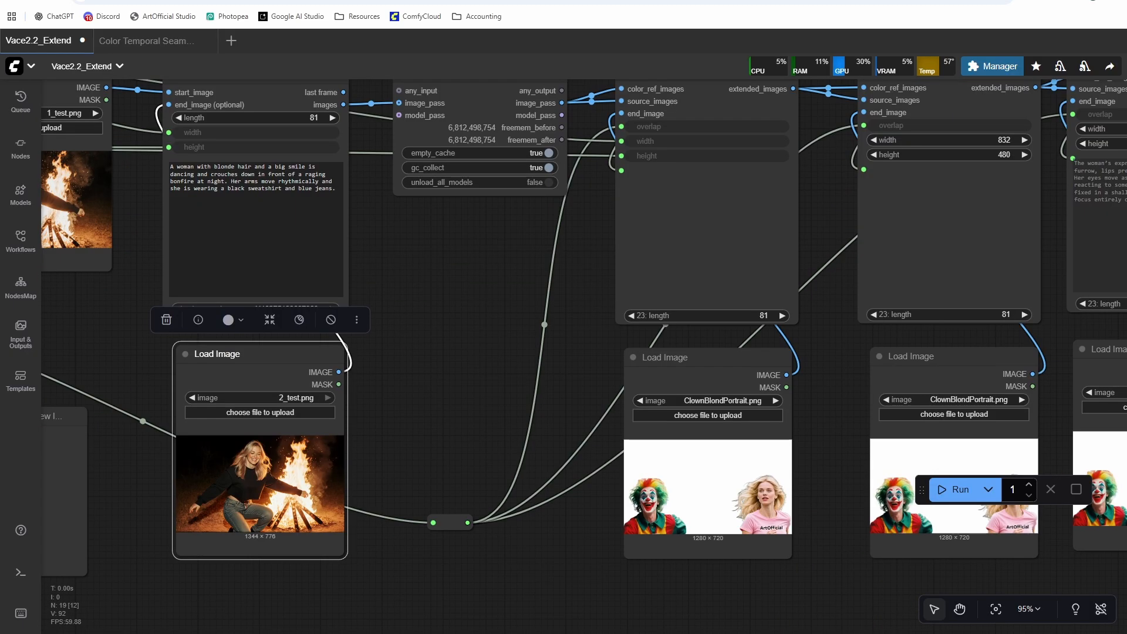
- Drop 3_test.png and the next bonfire test image onto the Vace Extension Load Image nodes
{"action": "left_click", "coordinate": [259, 412]}
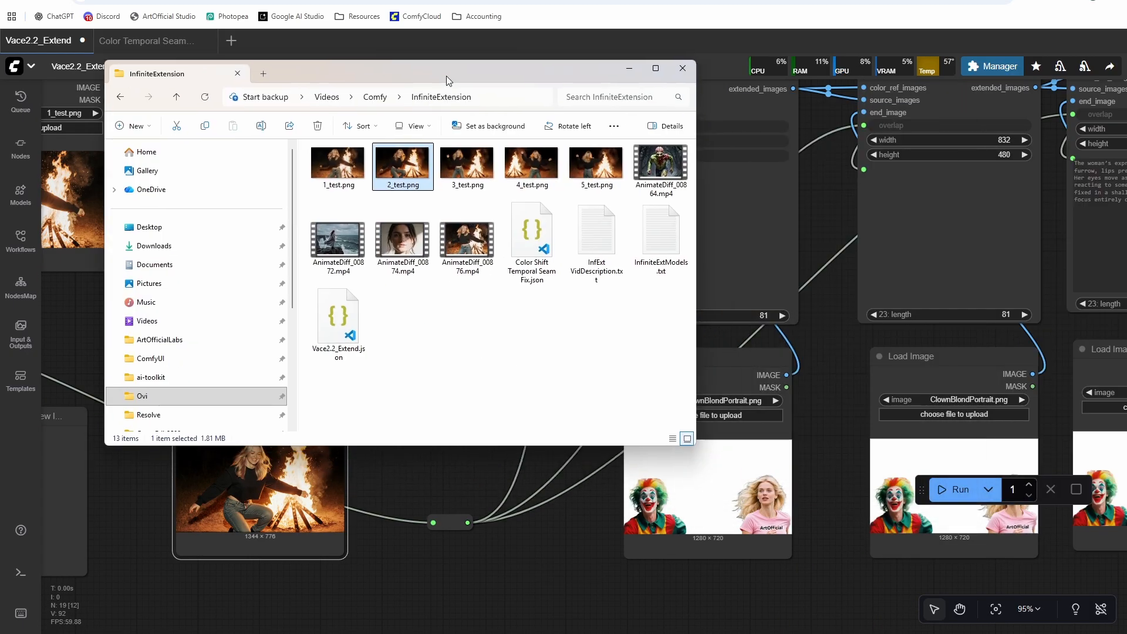
{"action": "left_click", "coordinate": [681, 68]}
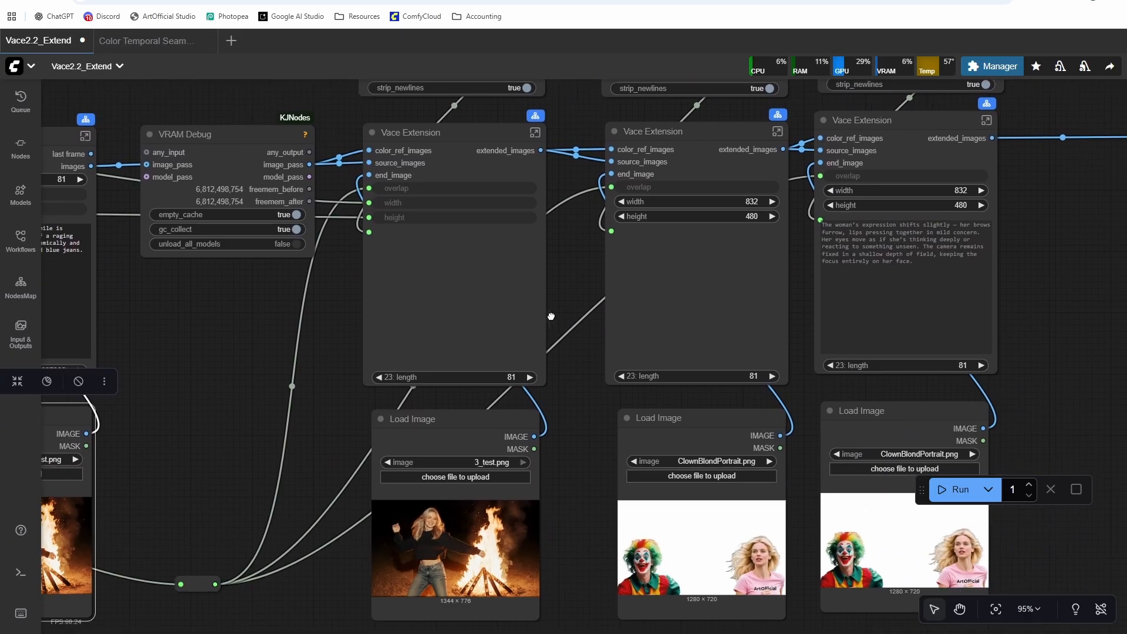
{"action": "scroll", "scroll_direction": "down", "scroll_amount": 3}
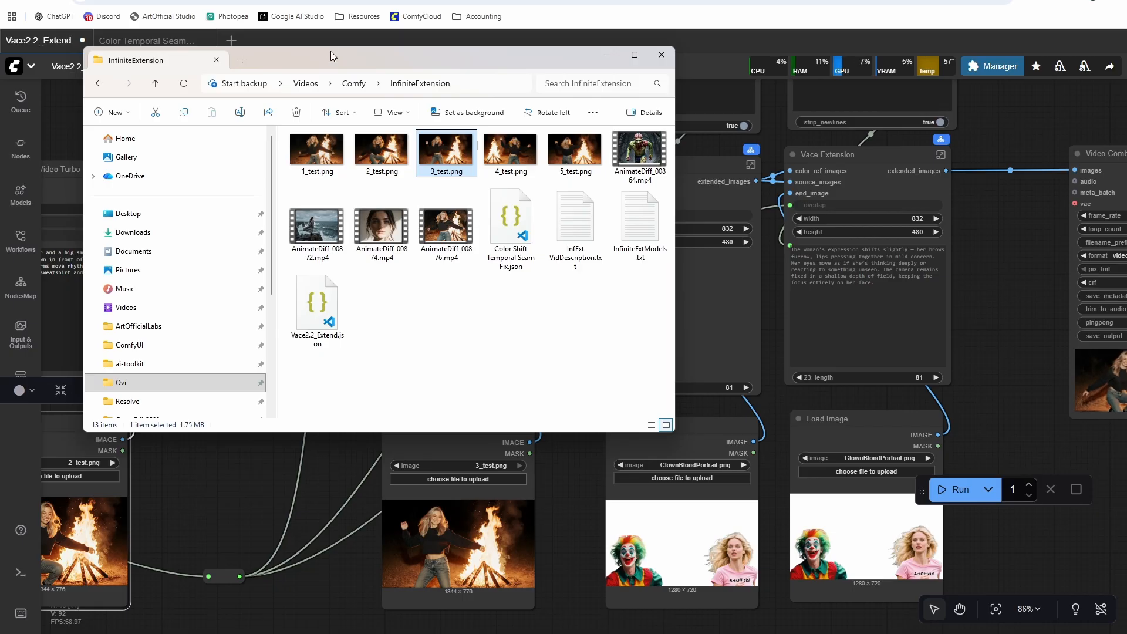
{"action": "left_click", "coordinate": [659, 55]}
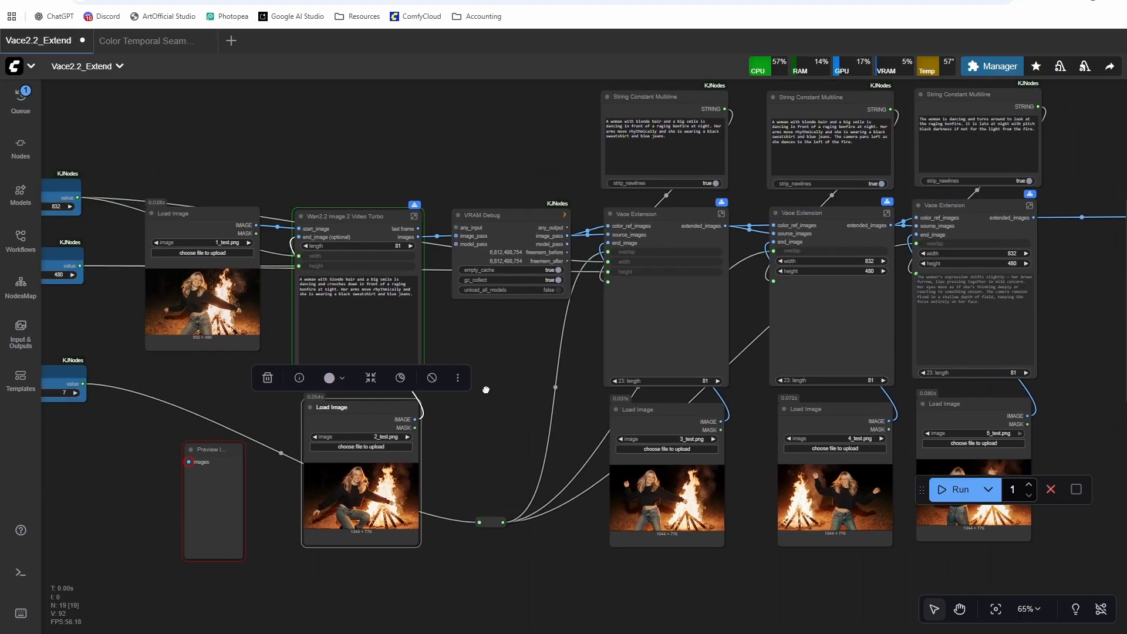
{"action": "mouse_move", "coordinate": [486, 394]}
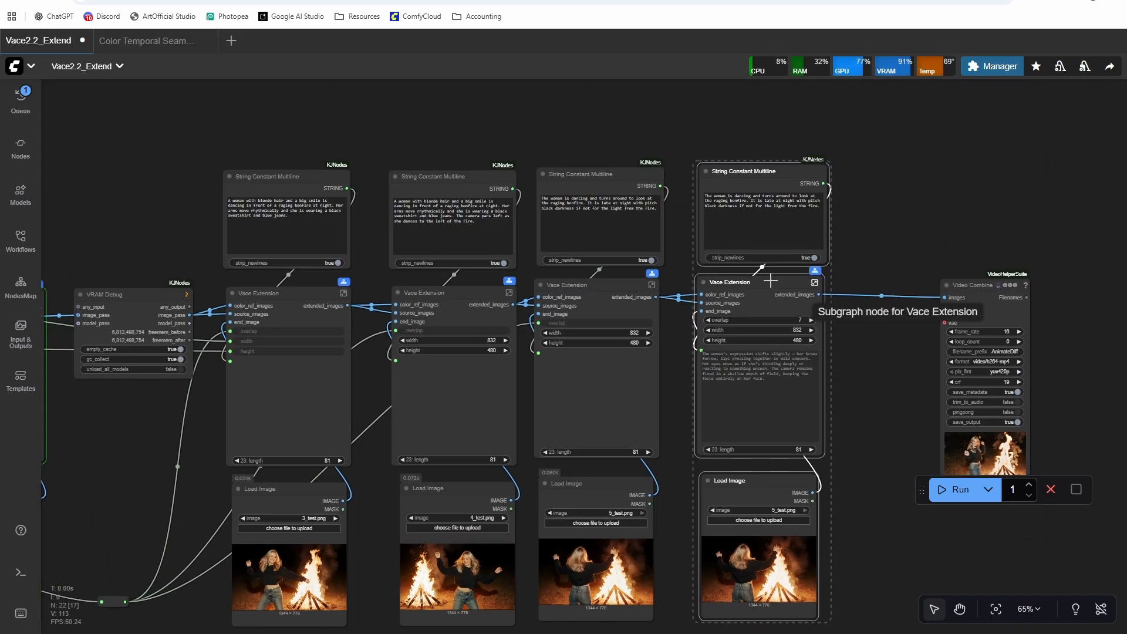
{"action": "scroll", "scroll_direction": "up", "scroll_amount": 3}
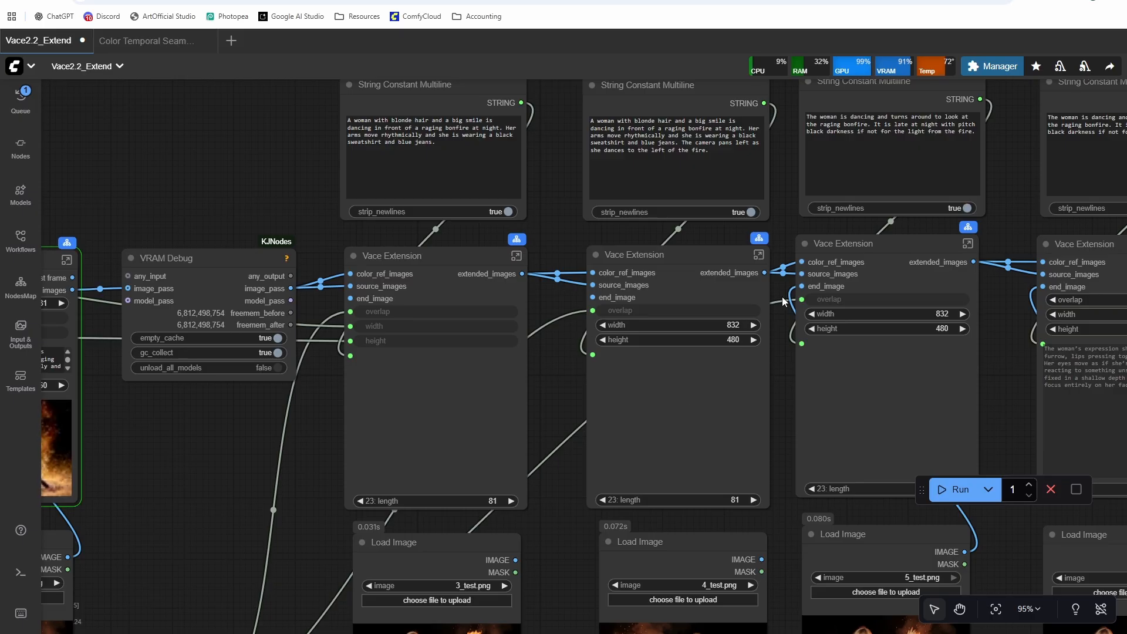
{"action": "mouse_move", "coordinate": [783, 522]}
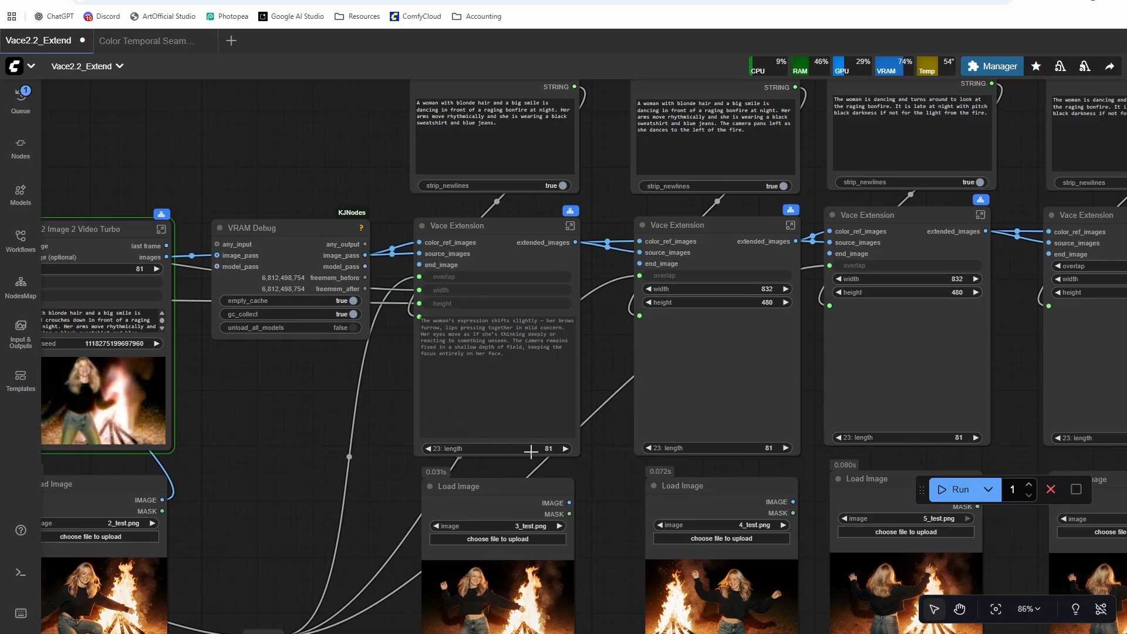
{"action": "scroll", "scroll_direction": "down", "scroll_amount": 3}
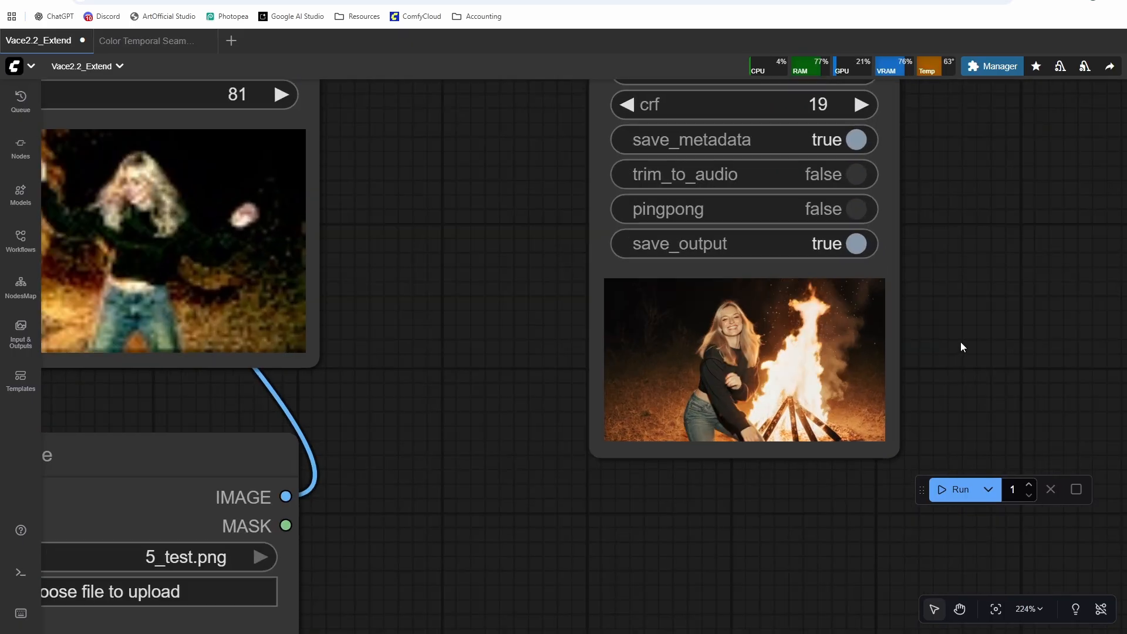
{"action": "scroll", "scroll_direction": "up", "scroll_amount": 3}
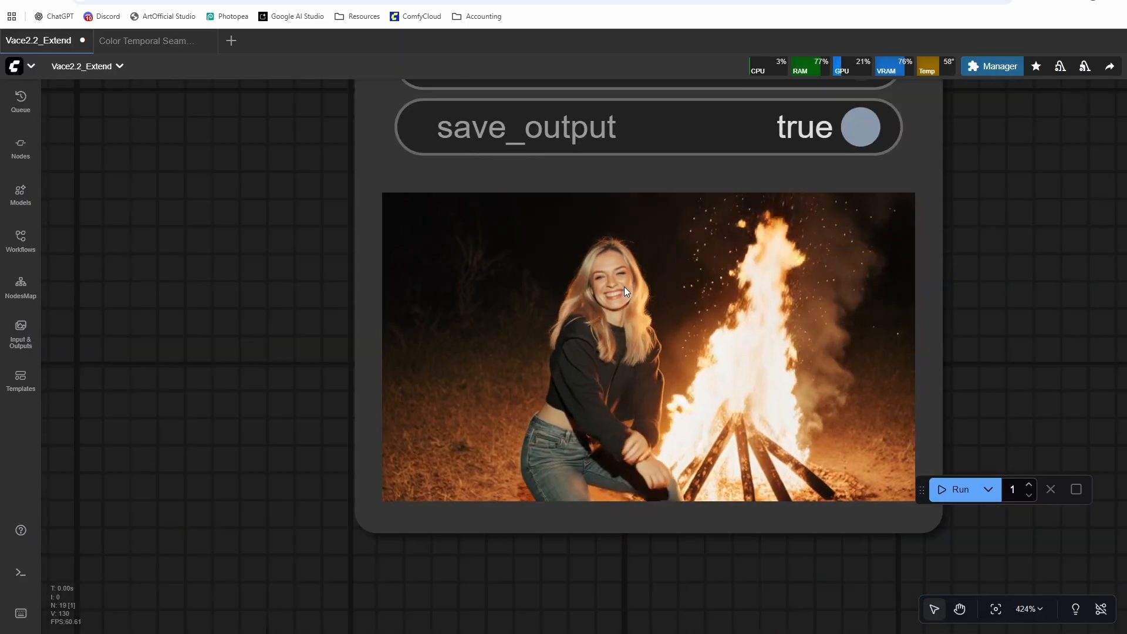
{"action": "scroll", "scroll_direction": "down", "scroll_amount": 3}
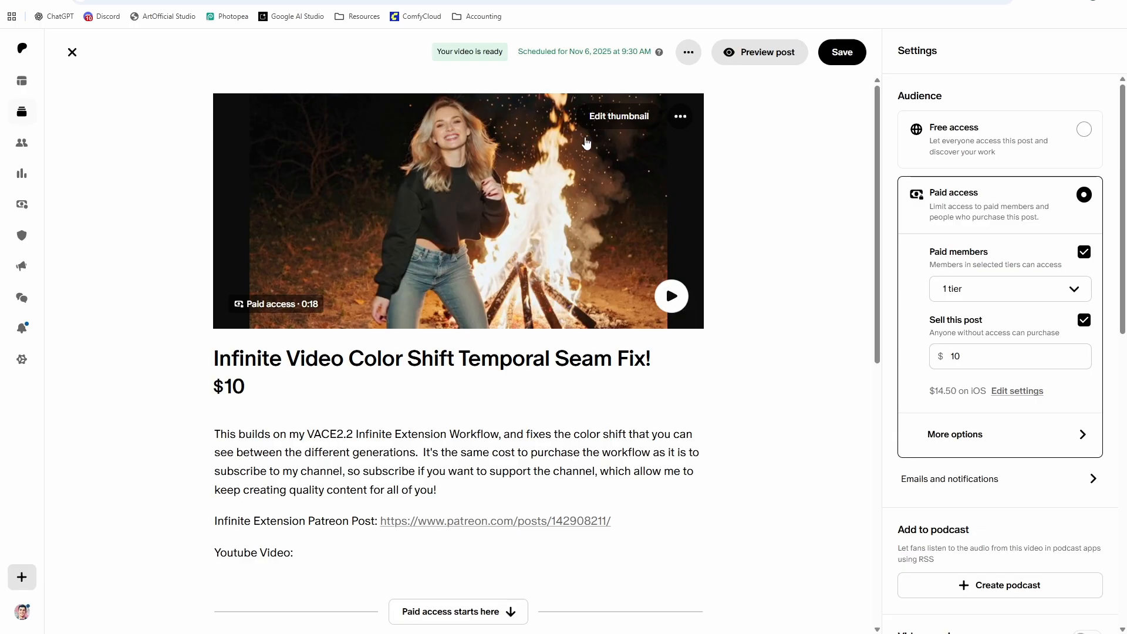
- Review the $10 paid access settings of the Infinite Video Color Shift Temporal Seam Fix post
{"action": "scroll", "scroll_direction": "down", "scroll_amount": 3}
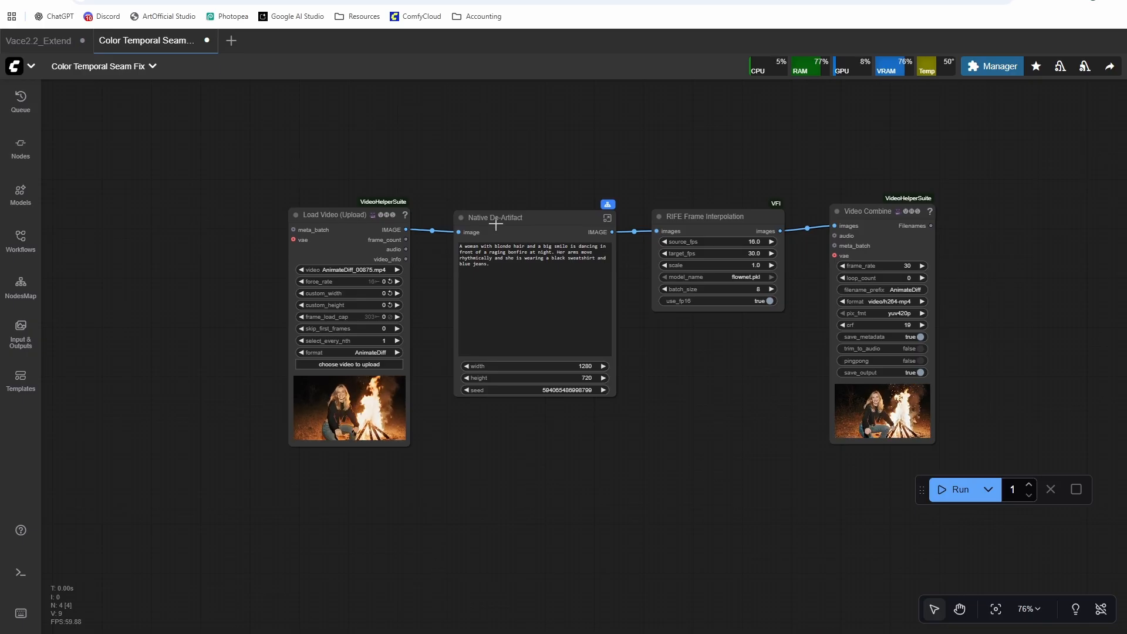
- Copy the Native De-Artifact and other seam-fix nodes into the Vace2.2_Extend workflow
{"action": "left_click", "coordinate": [494, 217]}
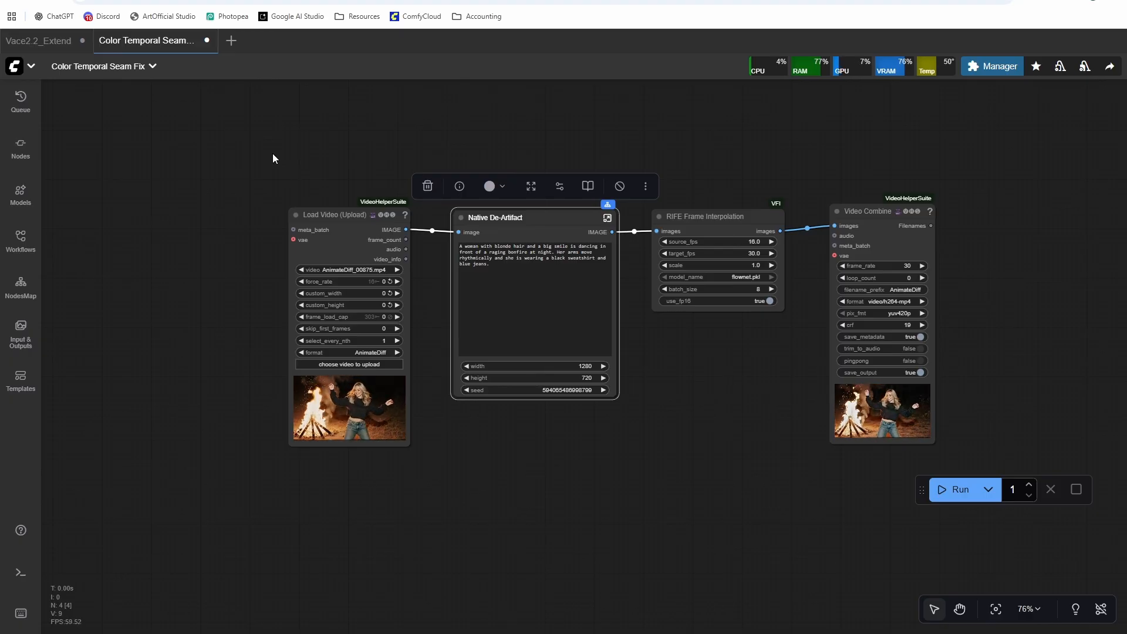
{"action": "mouse_move", "coordinate": [289, 191]}
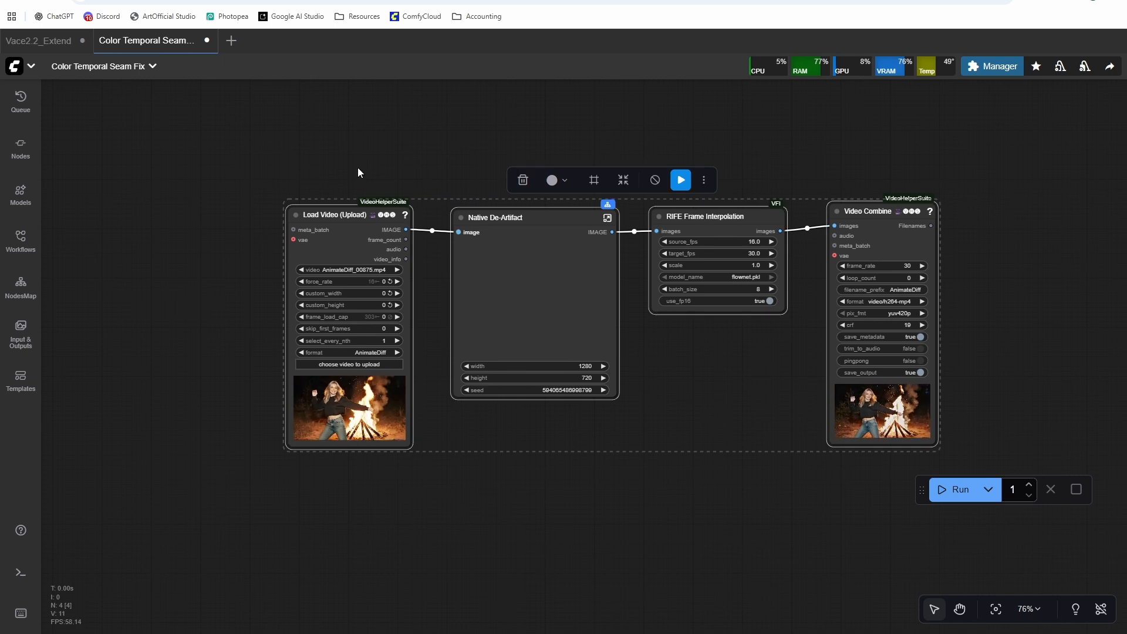
{"action": "left_click", "coordinate": [39, 40]}
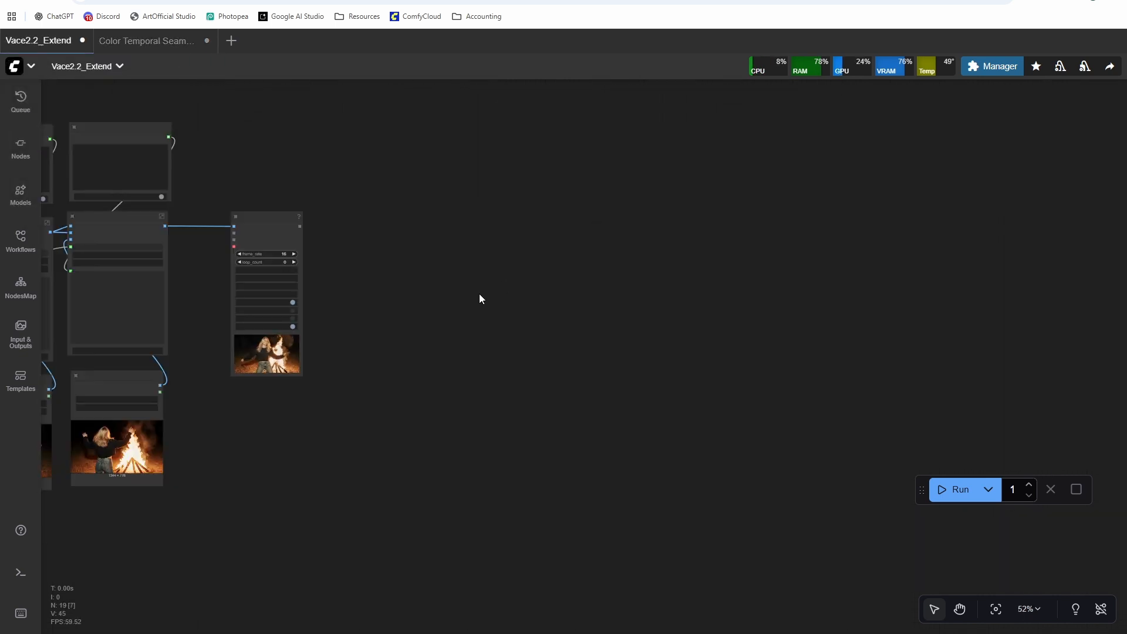
{"action": "scroll", "scroll_direction": "up", "scroll_amount": 3}
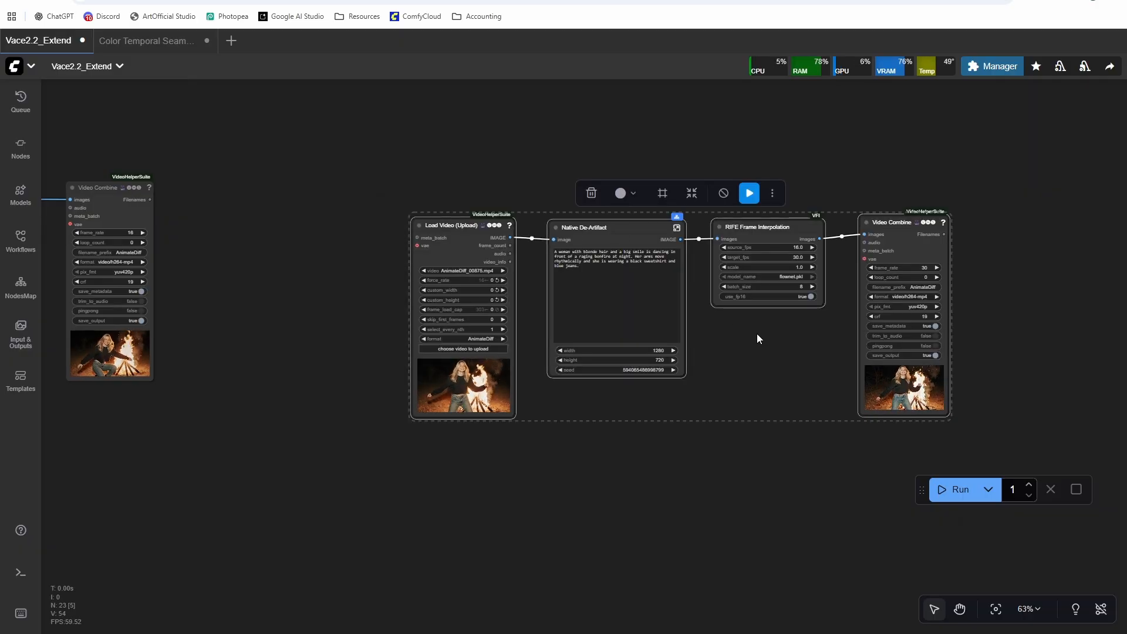
- Save the extended video preview and set the seam-fix Video Combine format to video/h264-mp4
{"action": "right_click", "coordinate": [319, 188]}
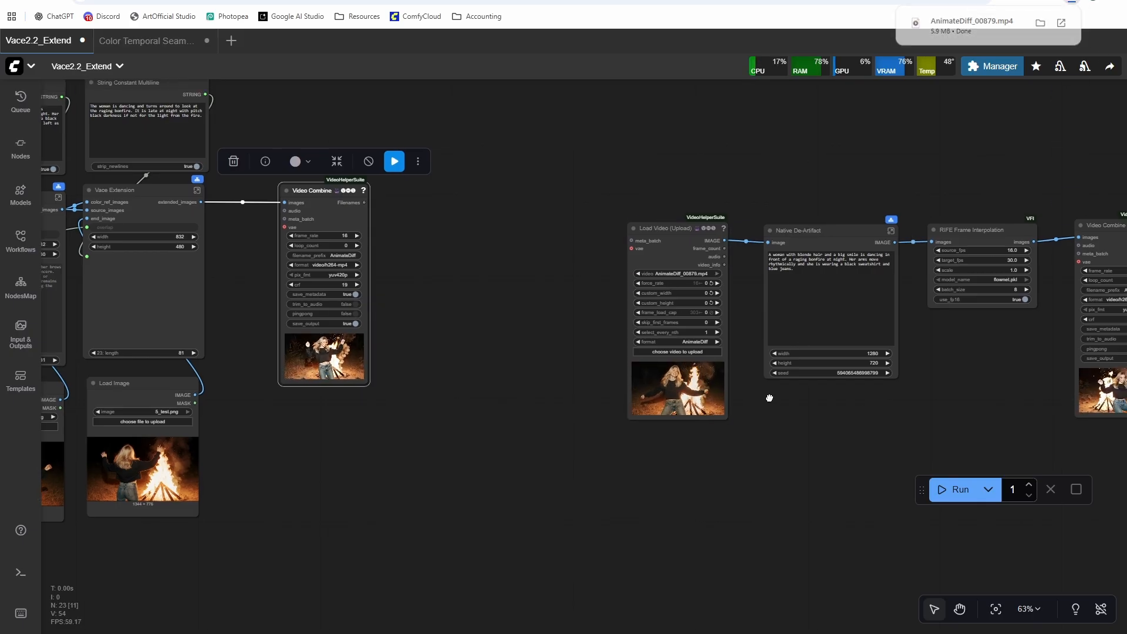
{"action": "right_click", "coordinate": [822, 158]}
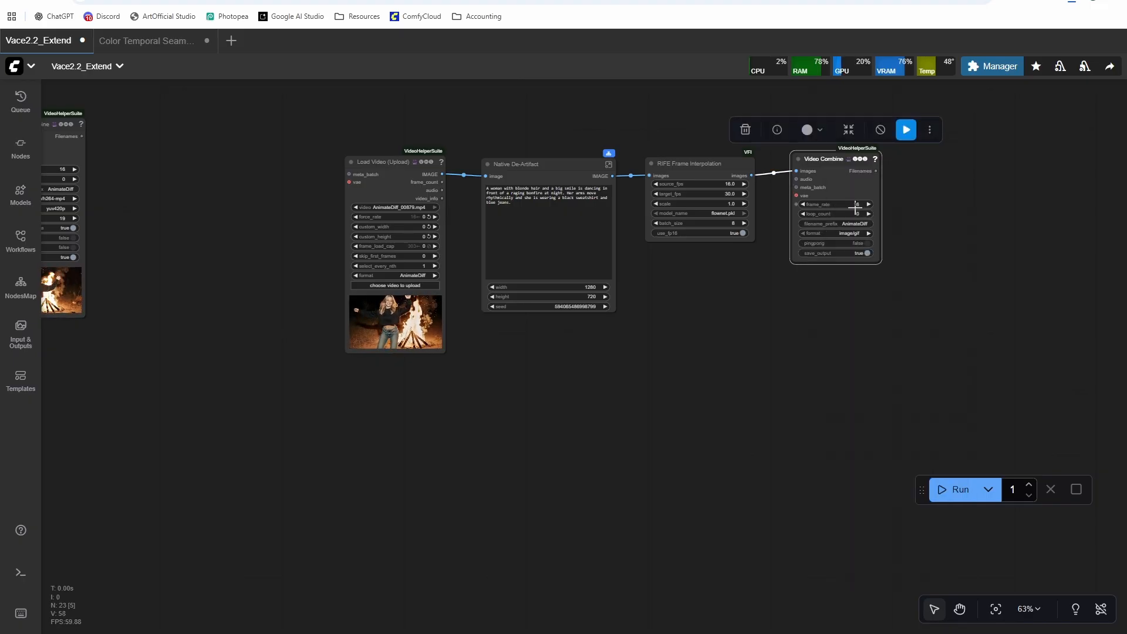
{"action": "left_click", "coordinate": [833, 232]}
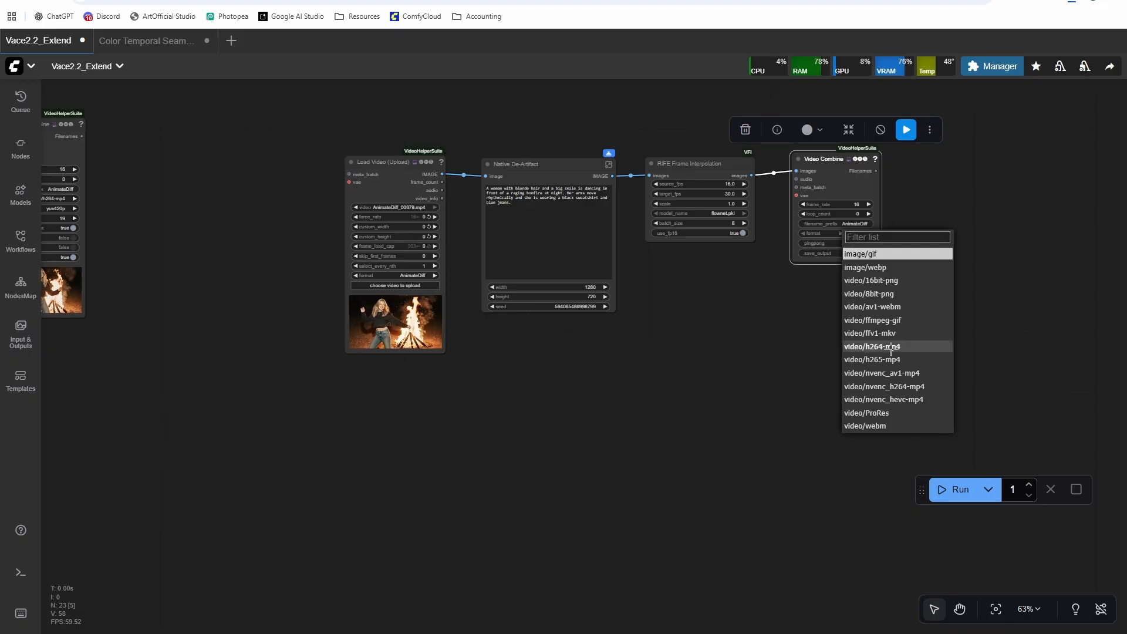
{"action": "left_click", "coordinate": [872, 347]}
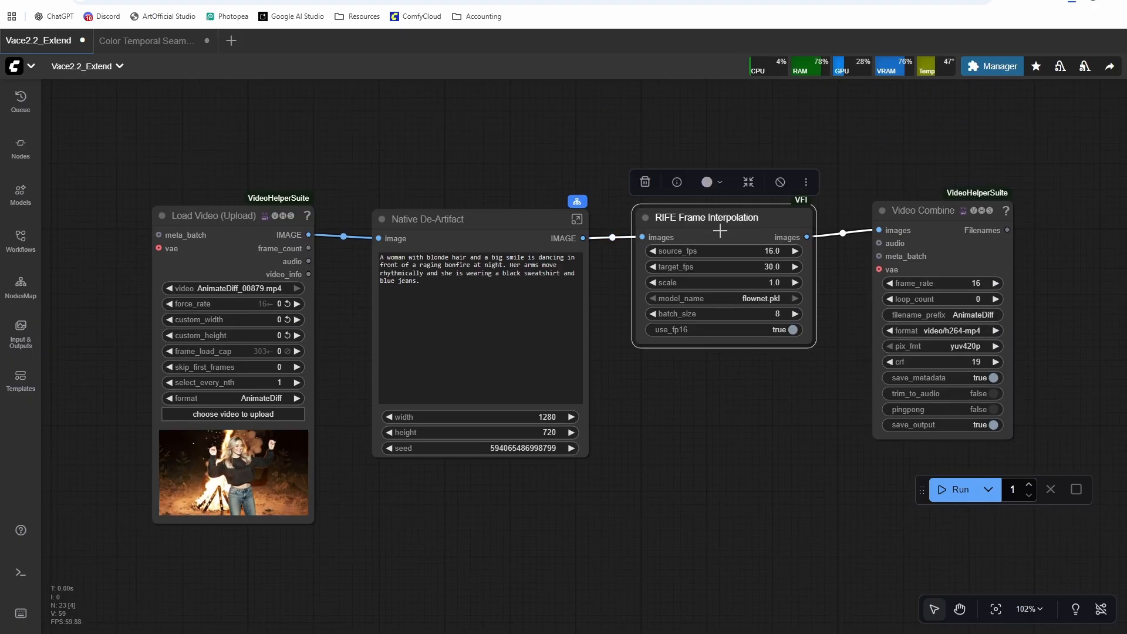
{"action": "left_click", "coordinate": [779, 181]}
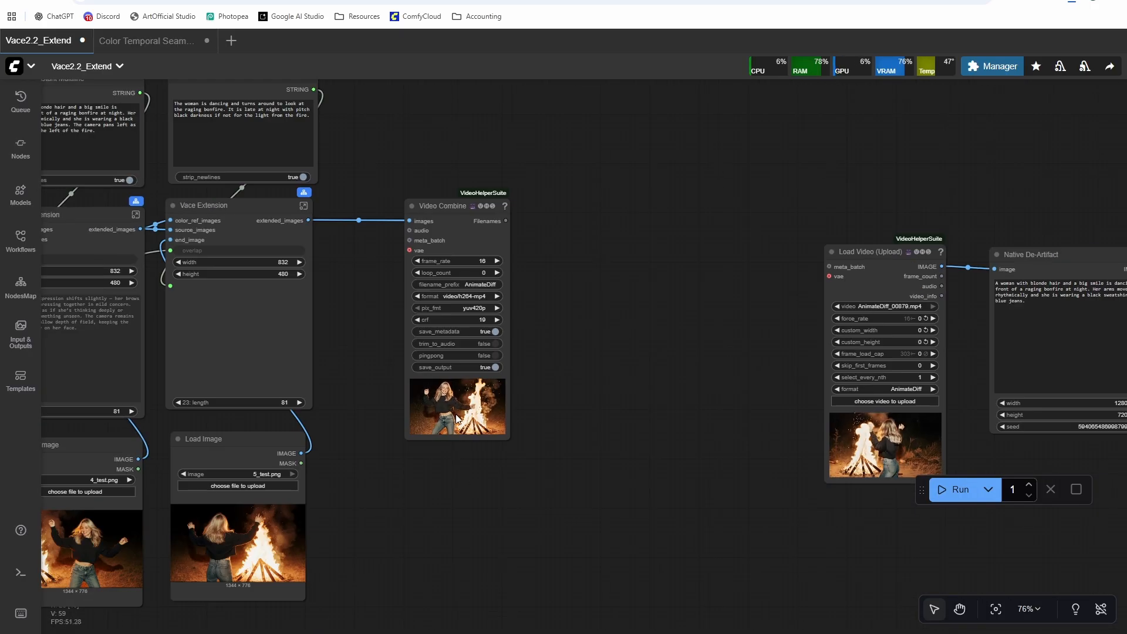
- Load the saved AnimateDiff_00879.mp4 into the seam-fix Load Video node
{"action": "right_click", "coordinate": [457, 406]}
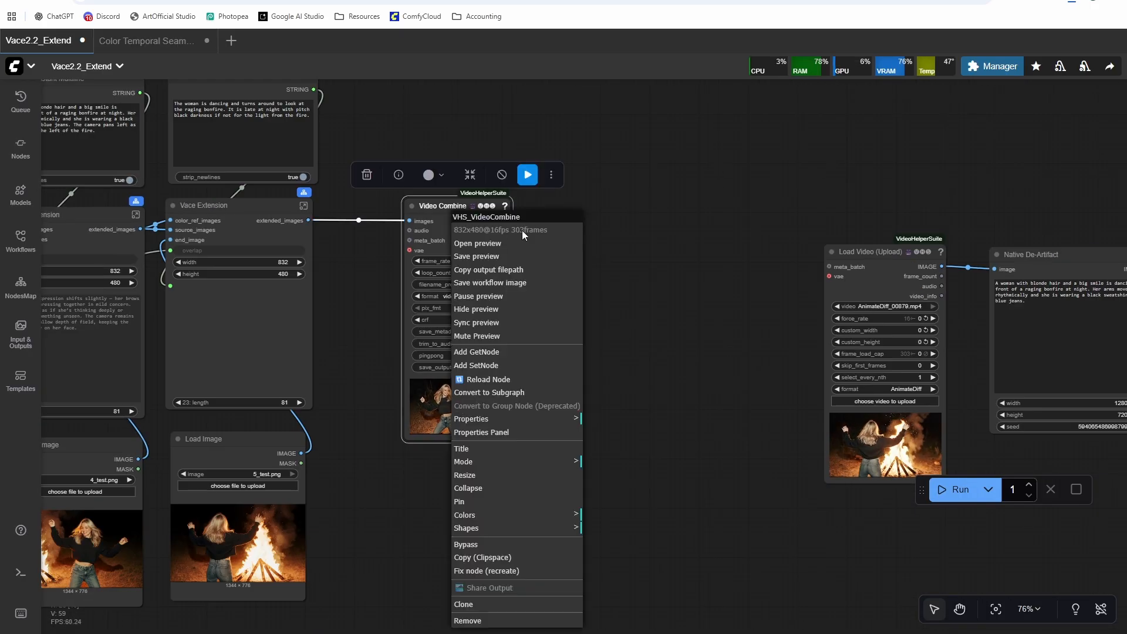
{"action": "left_click", "coordinate": [255, 381]}
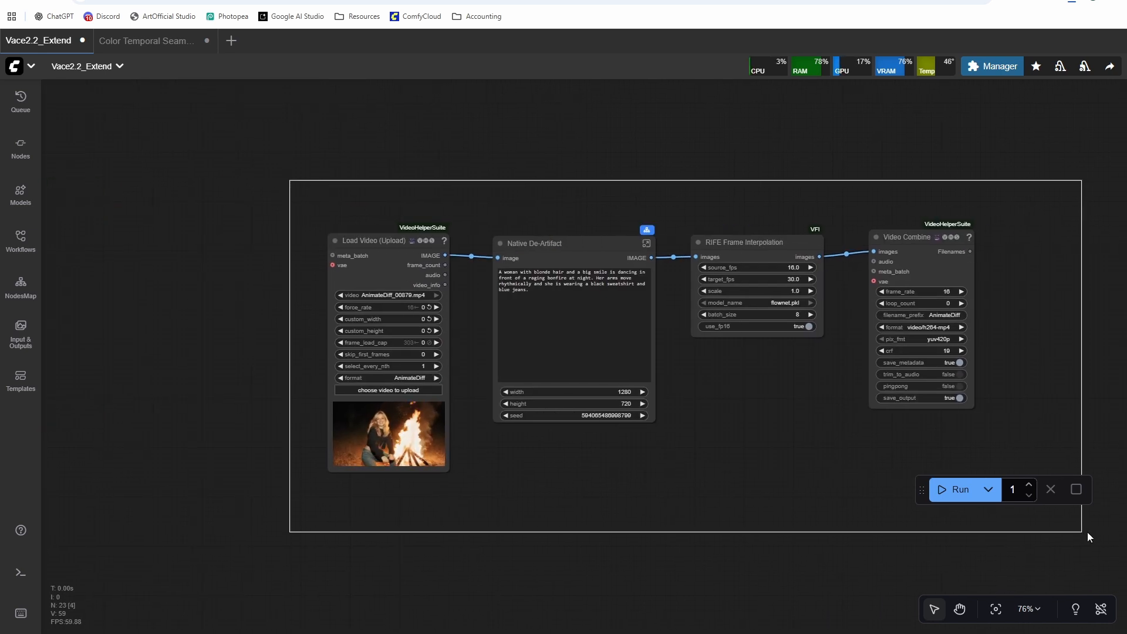
- Bypass the original extension nodes and run the seam-fix pipeline on the loaded video
{"action": "scroll", "scroll_direction": "down", "scroll_amount": 3}
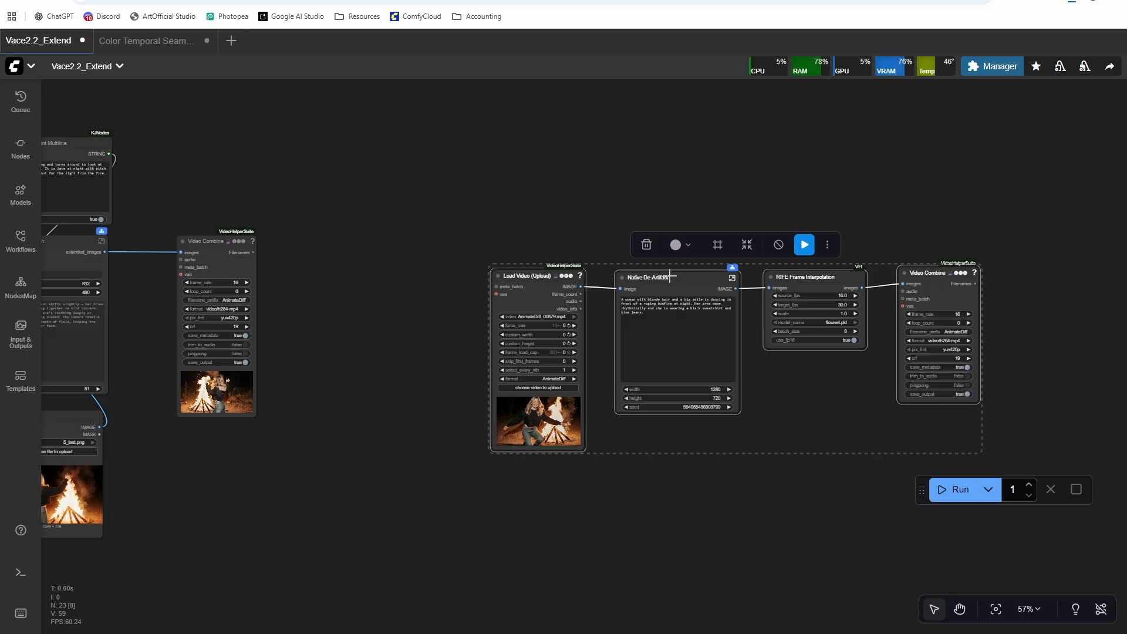
{"action": "scroll", "scroll_direction": "down", "scroll_amount": 3}
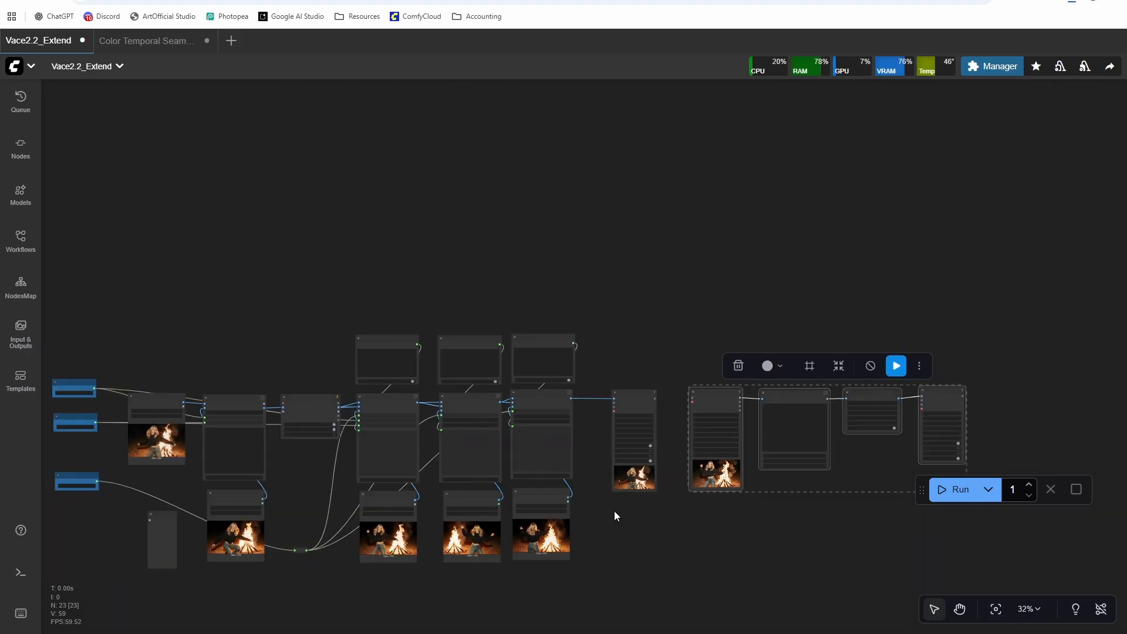
{"action": "scroll", "scroll_direction": "up", "scroll_amount": 3}
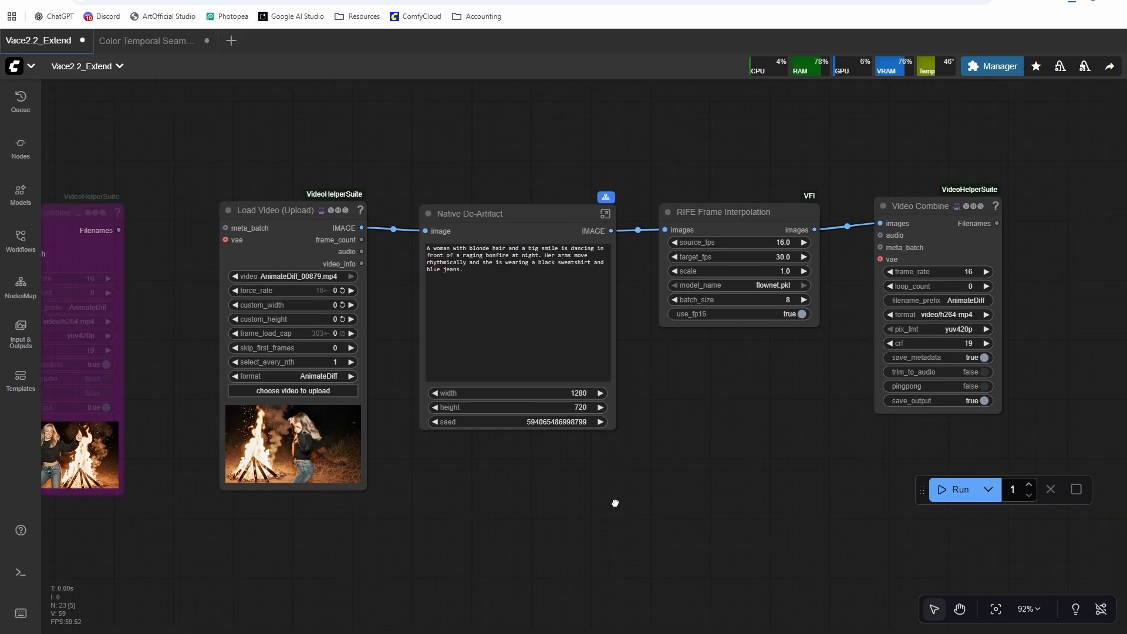
{"action": "scroll", "scroll_direction": "down", "scroll_amount": 3}
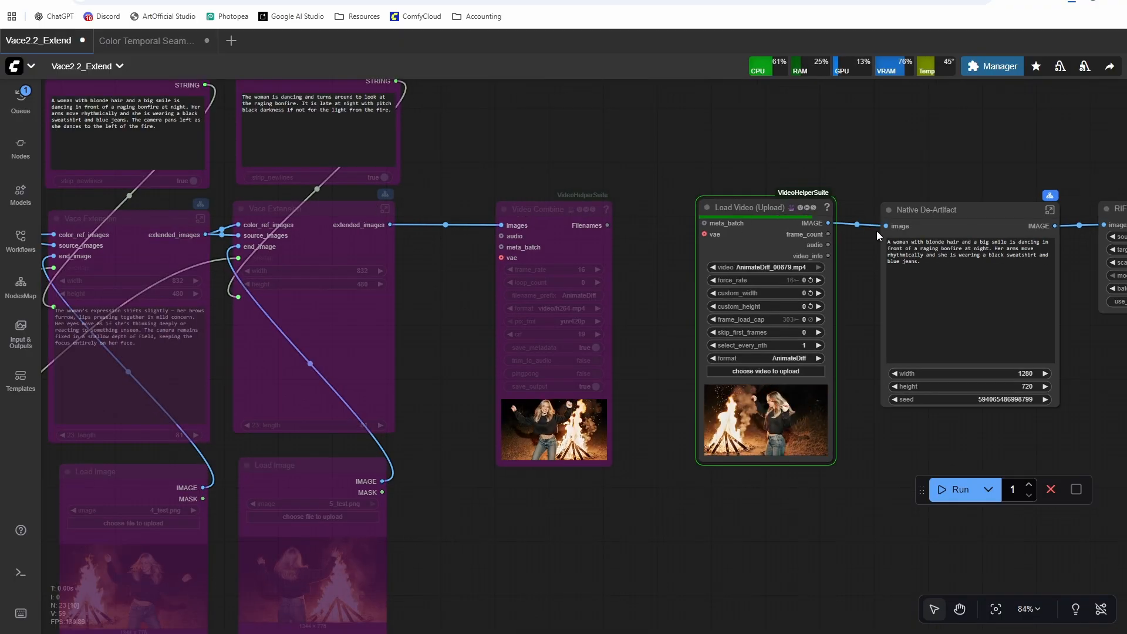
{"action": "left_click", "coordinate": [958, 489]}
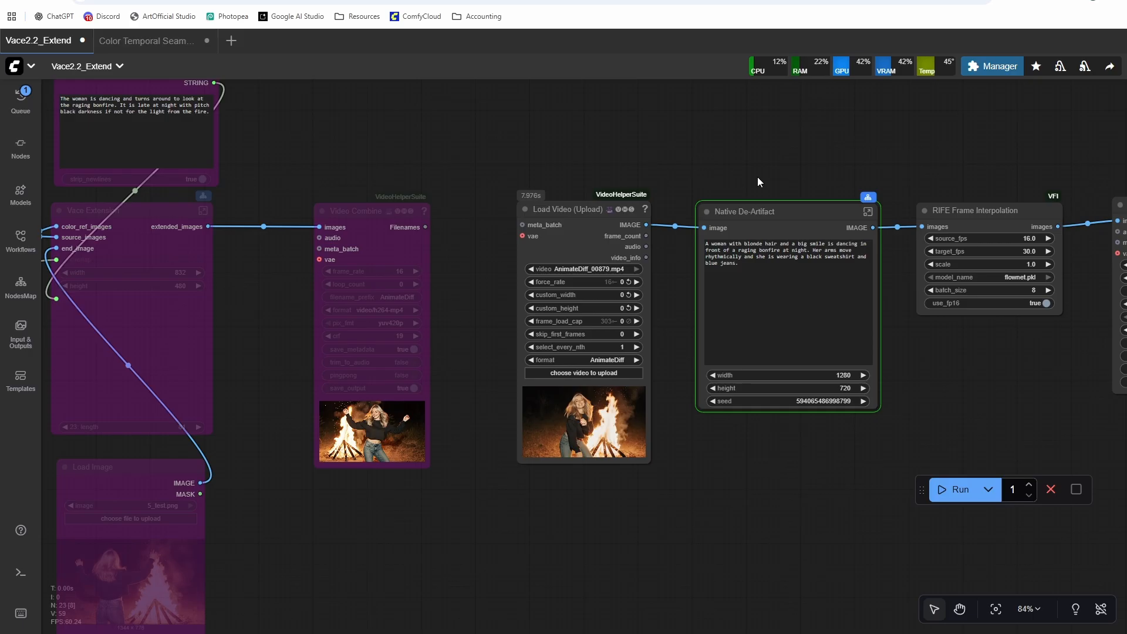
- Zoom between the Load Video and seam-fix Video Combine previews to compare the two bonfire clips
{"action": "scroll", "scroll_direction": "up", "scroll_amount": 3}
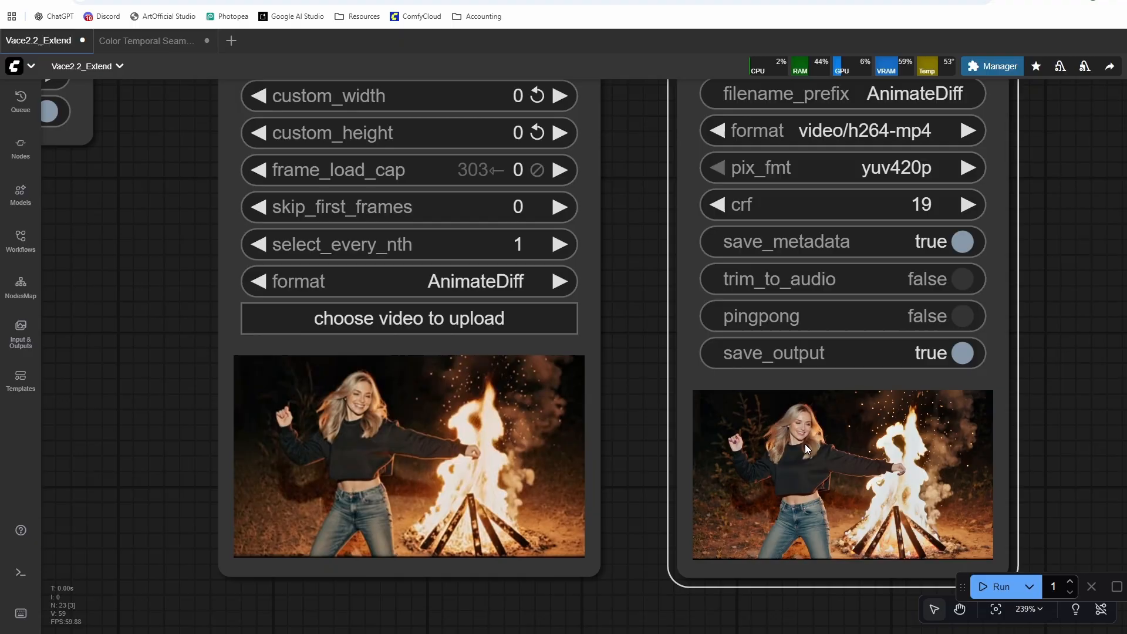
{"action": "scroll", "scroll_direction": "up", "scroll_amount": 3}
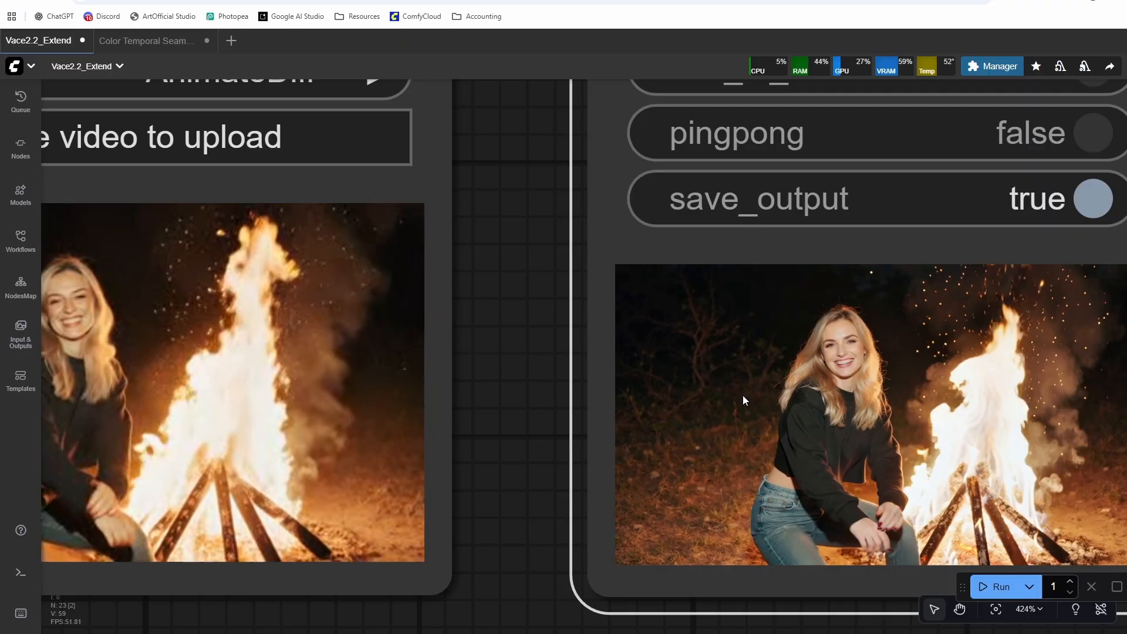
{"action": "scroll", "scroll_direction": "down", "scroll_amount": 3}
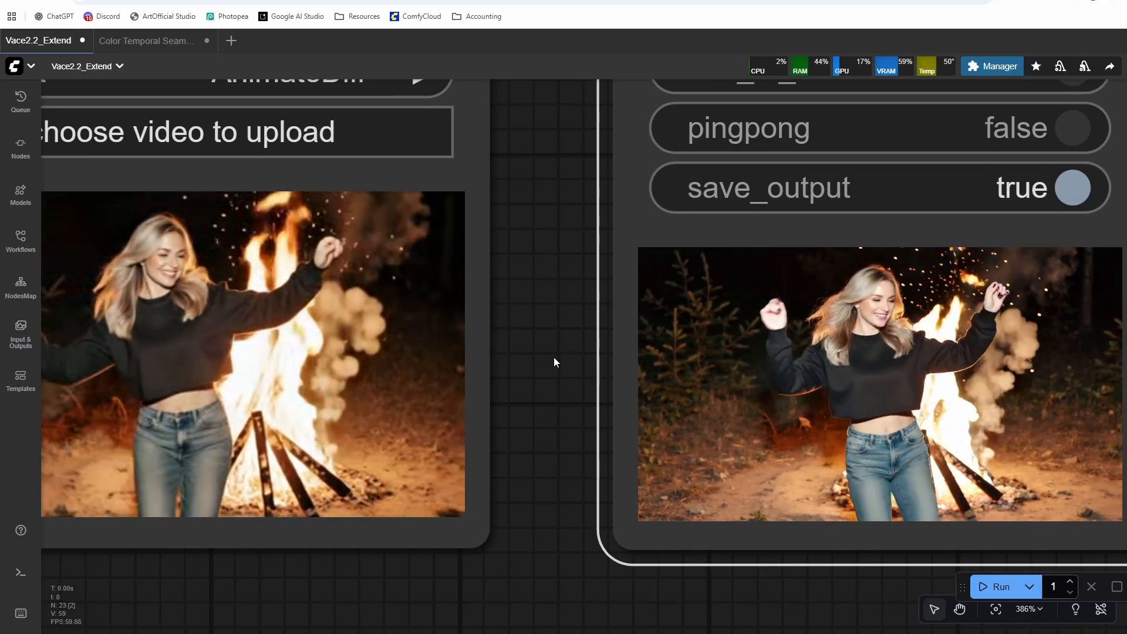
{"action": "scroll", "scroll_direction": "up", "scroll_amount": 3}
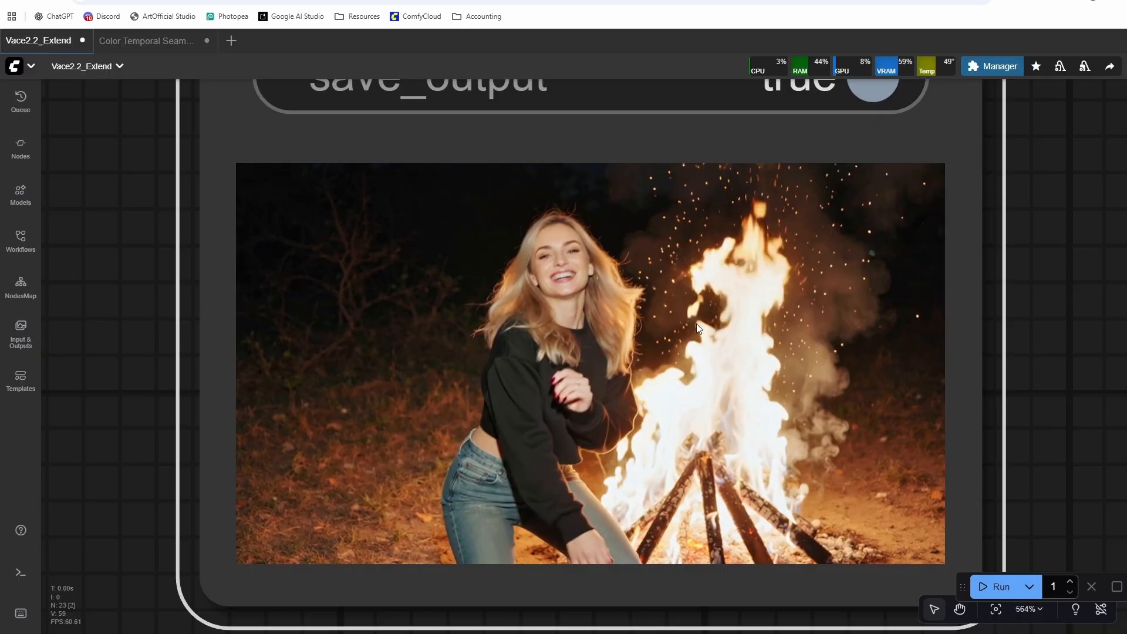
{"action": "scroll", "scroll_direction": "up", "scroll_amount": 3}
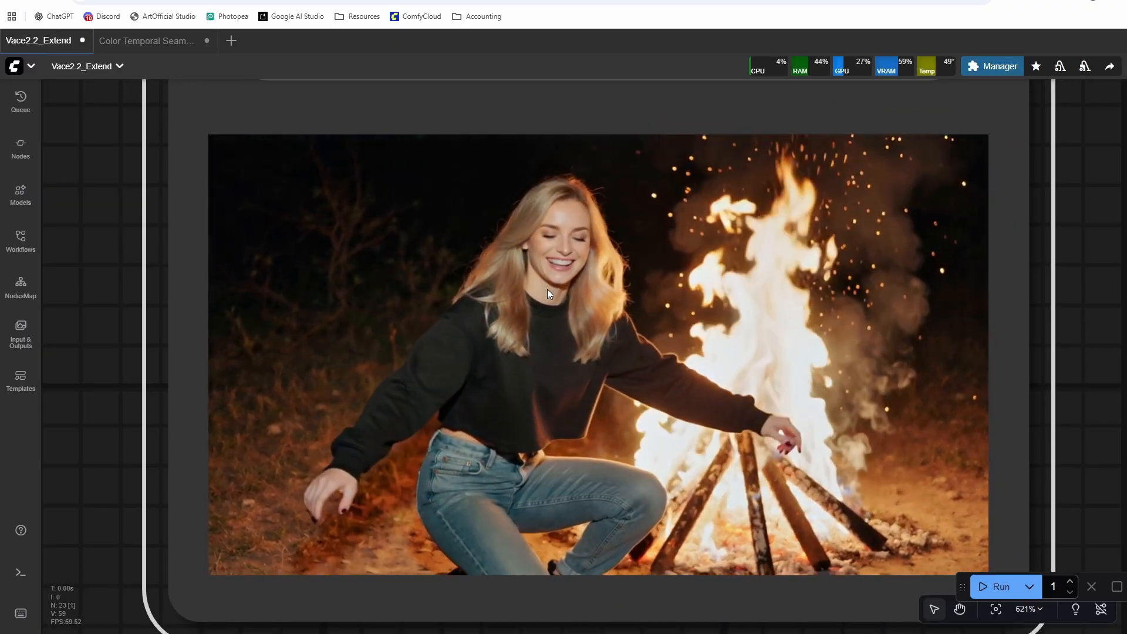
{"action": "scroll", "scroll_direction": "down", "scroll_amount": 3}
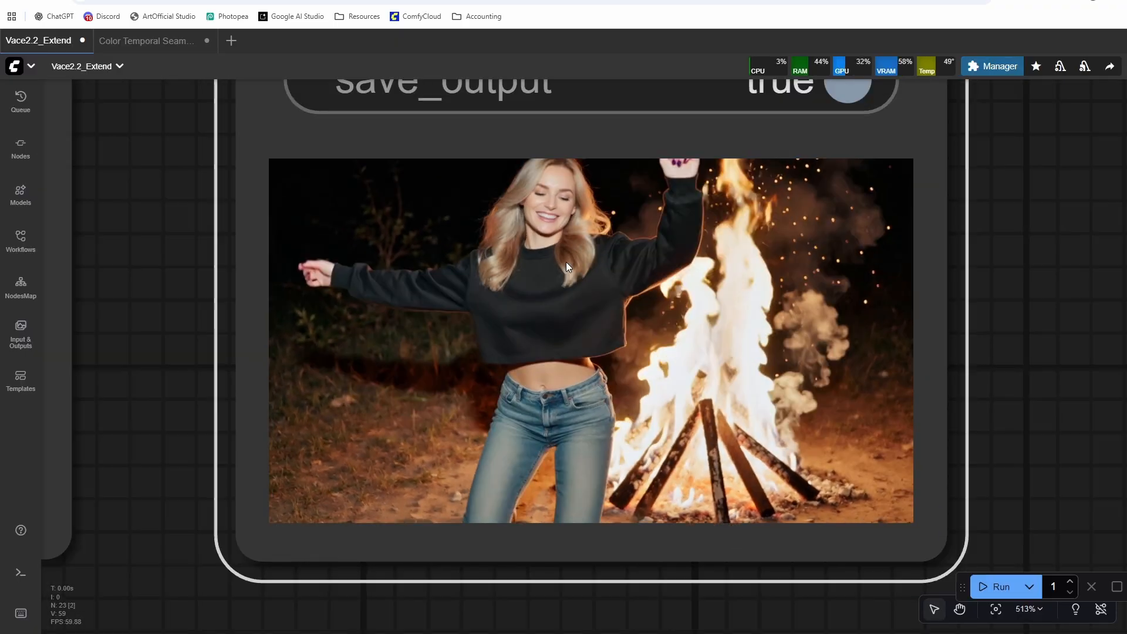